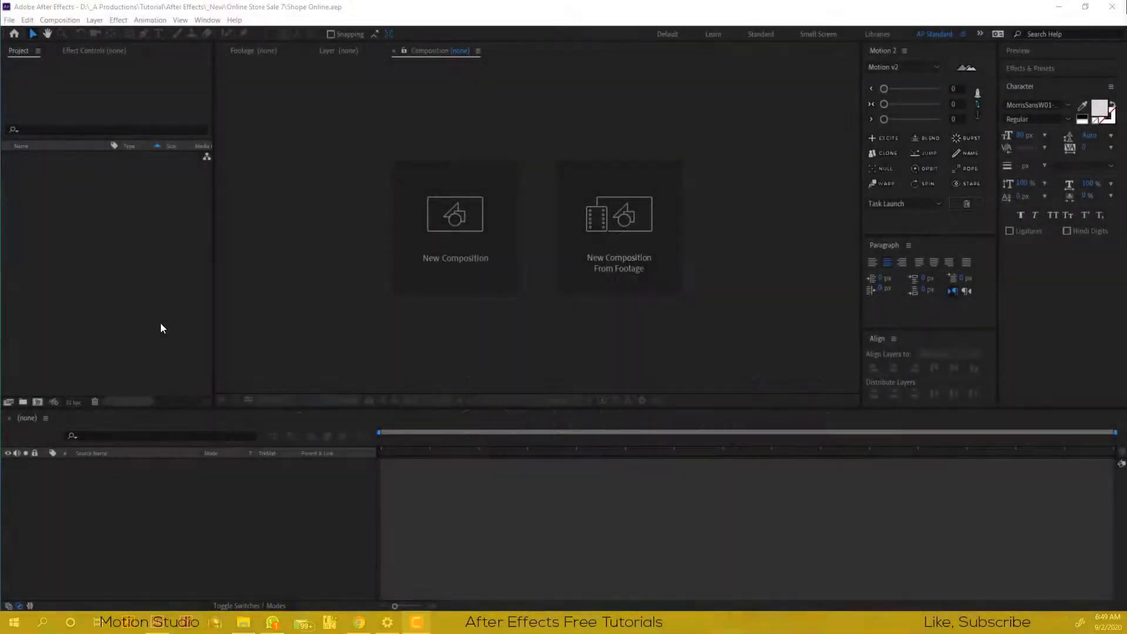
{"action": "mouse_move", "coordinate": [459, 247]}
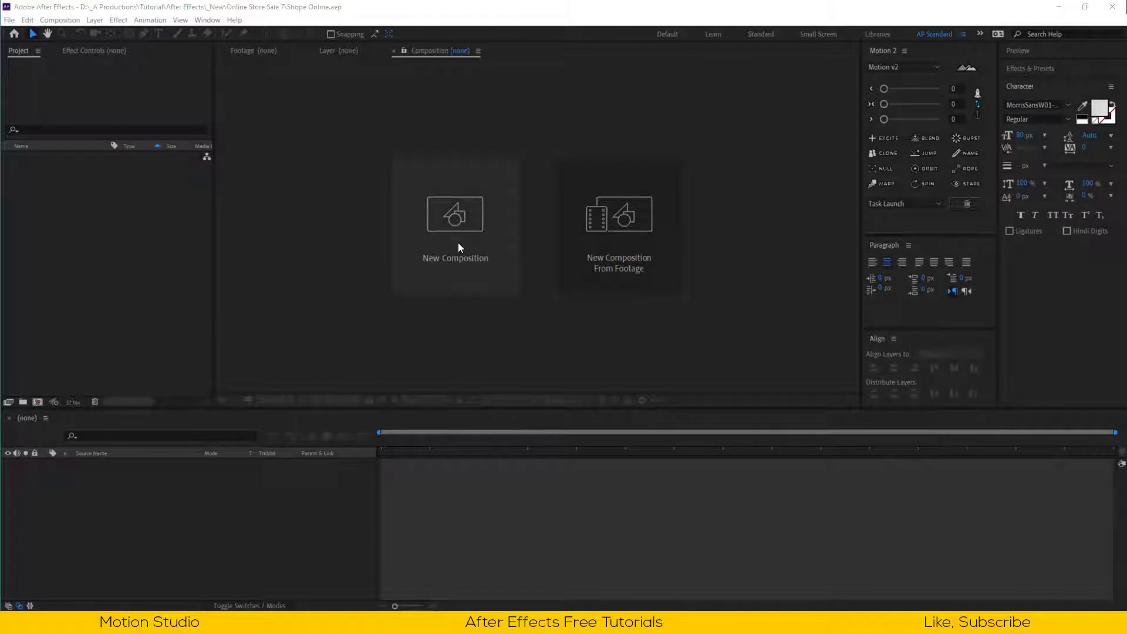
Step: Create a new 1920×1080 composition named Slide 1 with a 10-second duration
{"action": "left_click", "coordinate": [455, 228]}
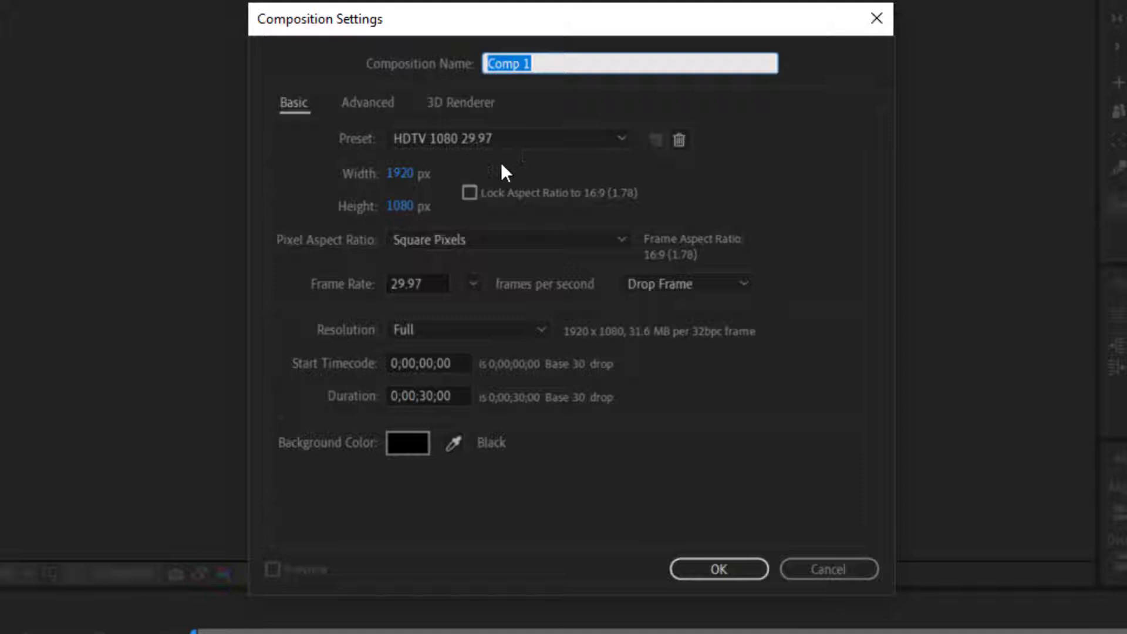
{"action": "type", "text": "Slide 1"}
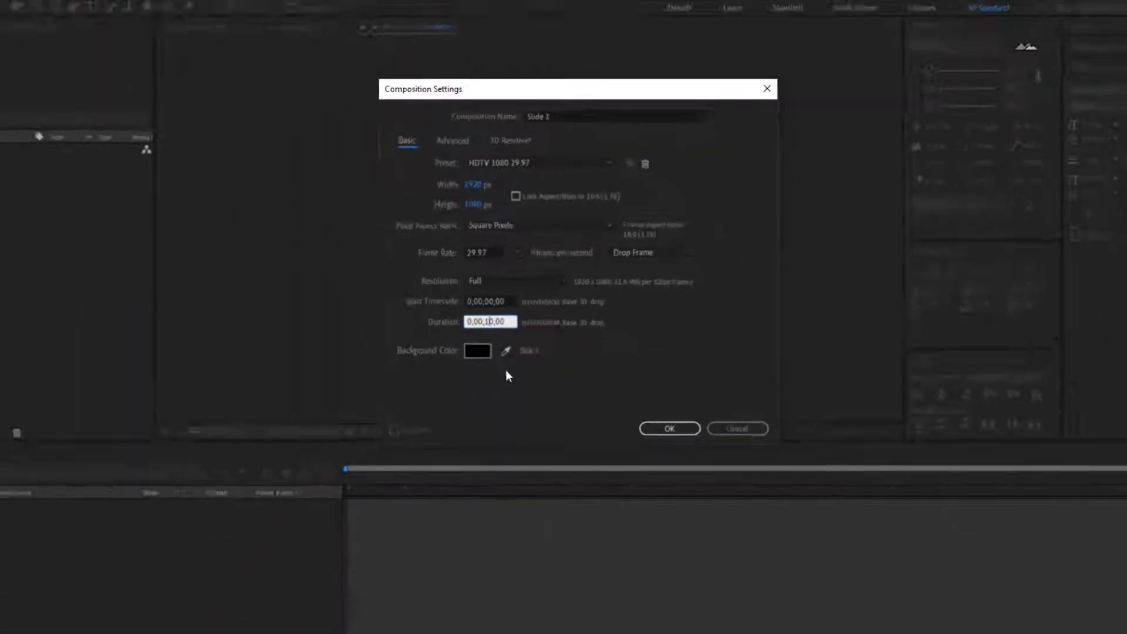
{"action": "left_click", "coordinate": [669, 428]}
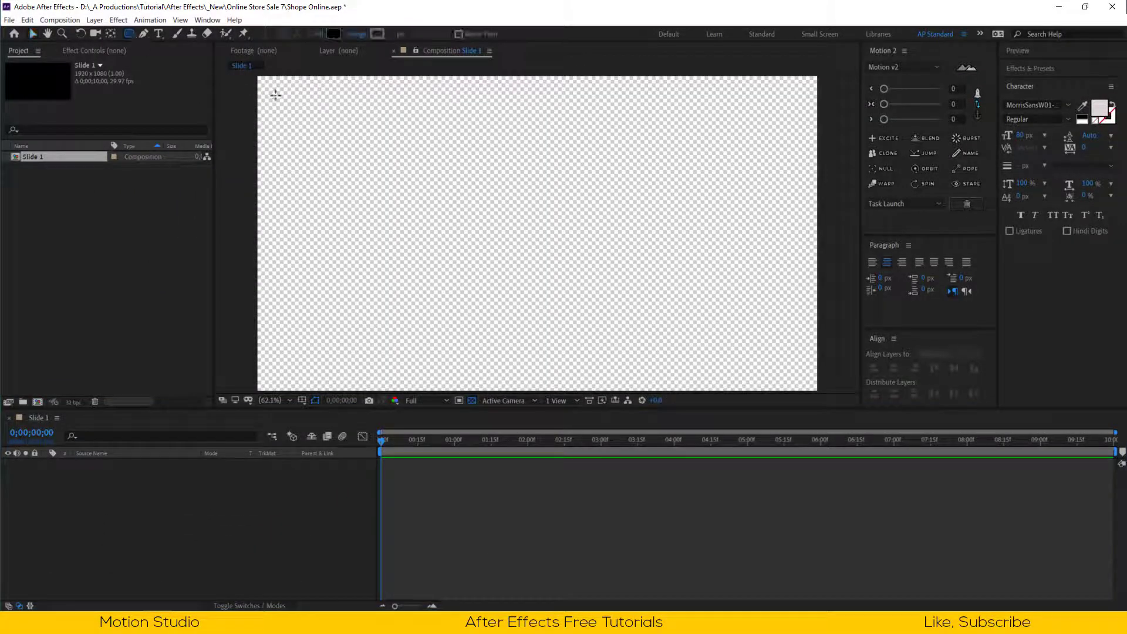
Step: Draw a large rectangle, centre it in the comp and set its Roundness to 60
{"action": "left_click_drag", "start_coordinate": [275, 94], "coordinate": [742, 370]}
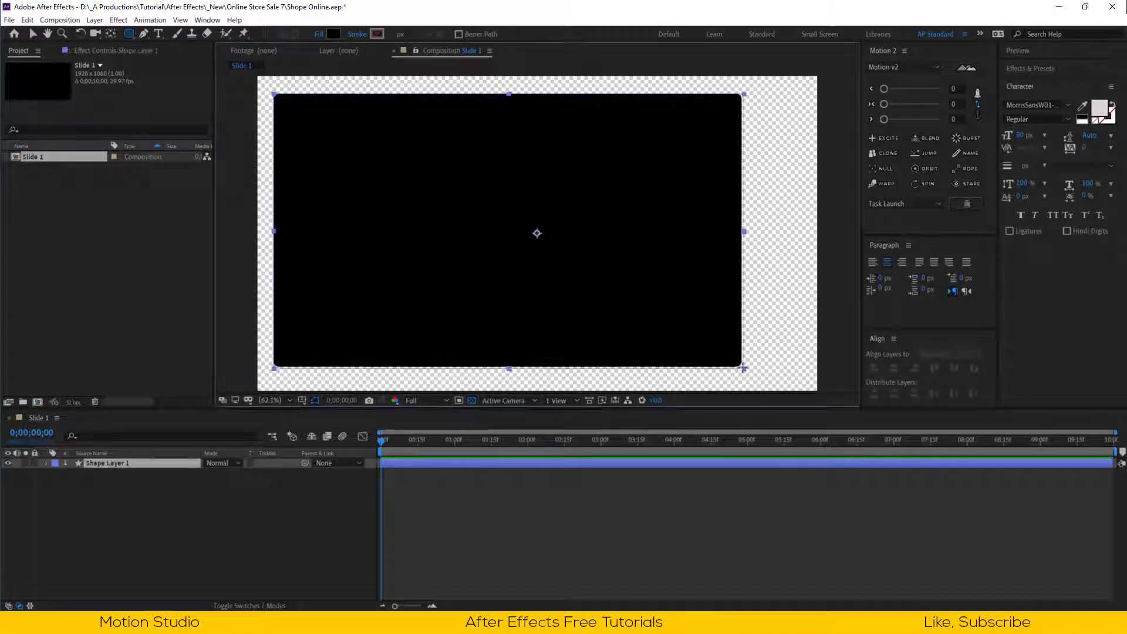
{"action": "left_click", "coordinate": [45, 463]}
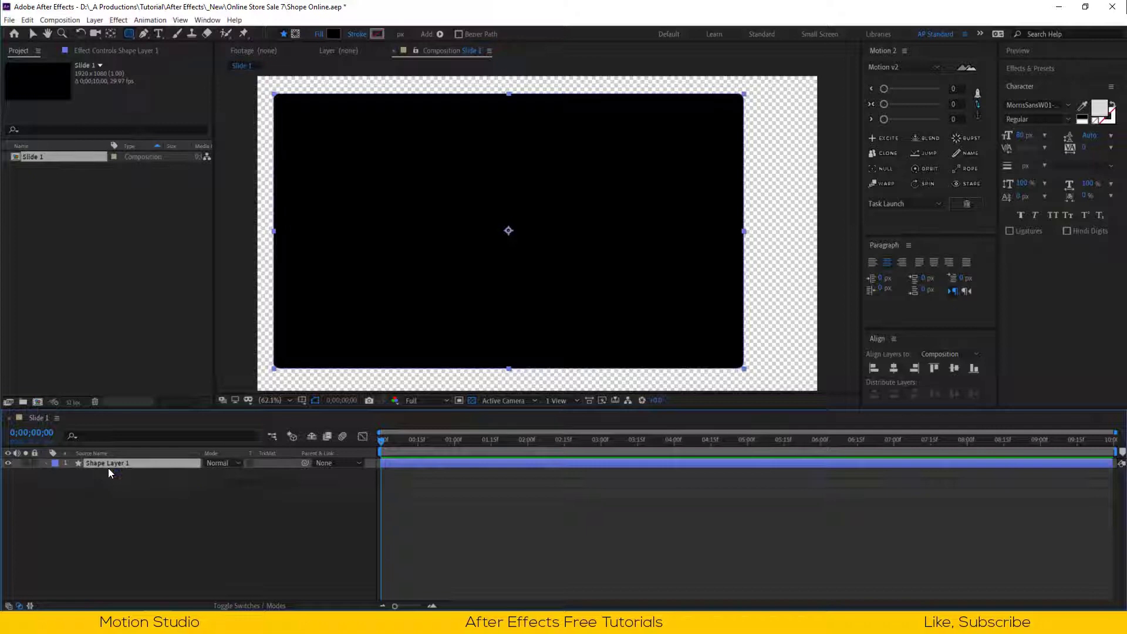
{"action": "left_click", "coordinate": [953, 369]}
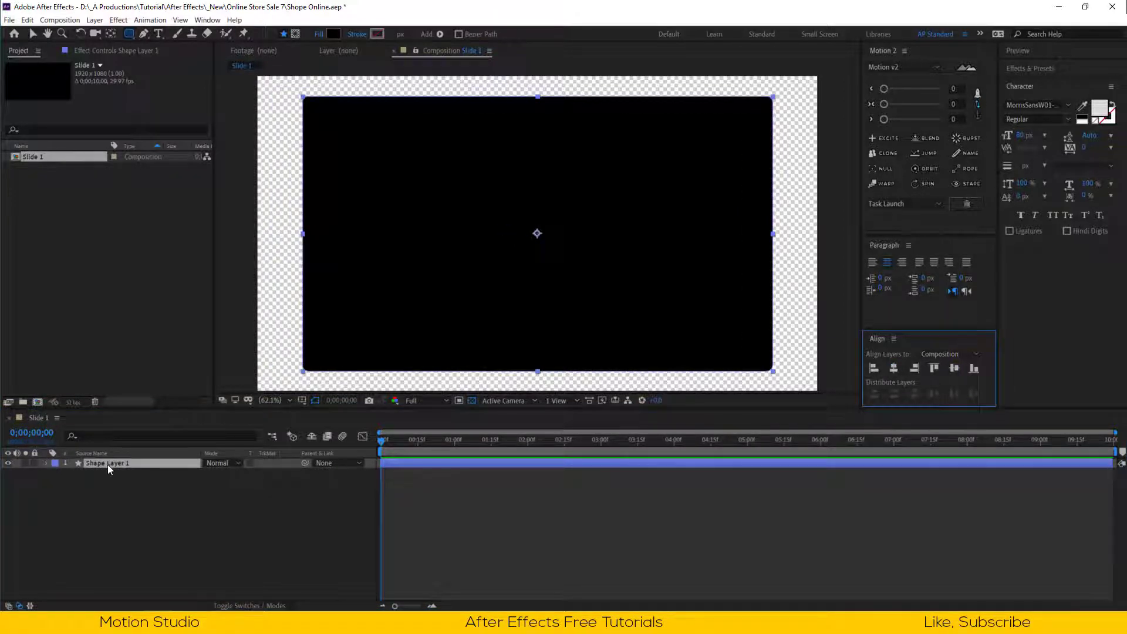
{"action": "type", "text": "rou"}
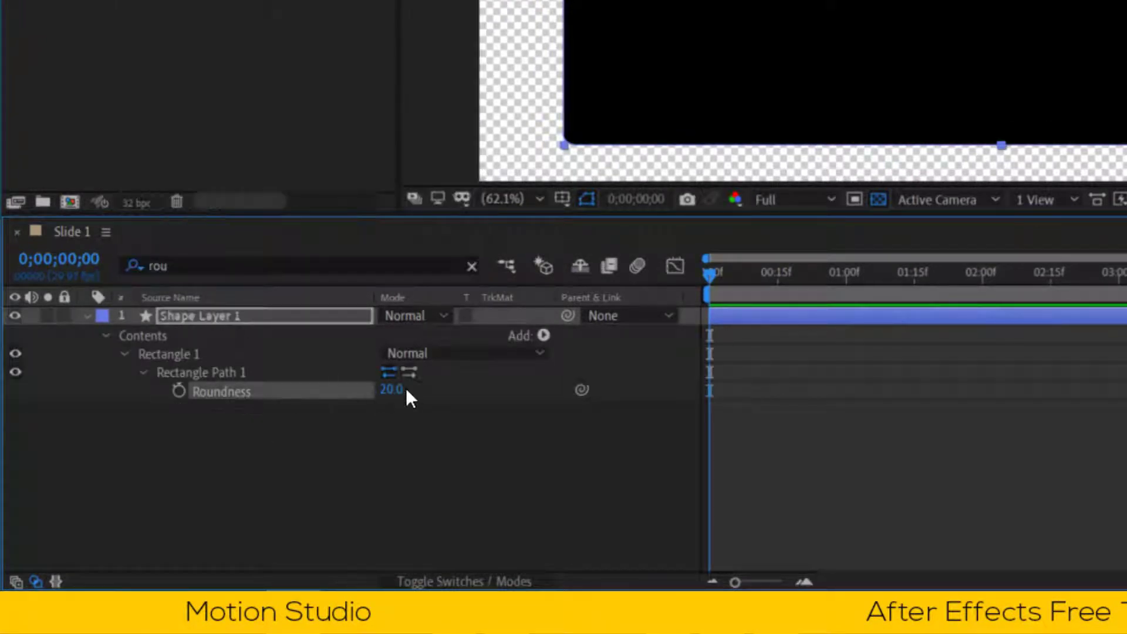
{"action": "type", "text": "60"}
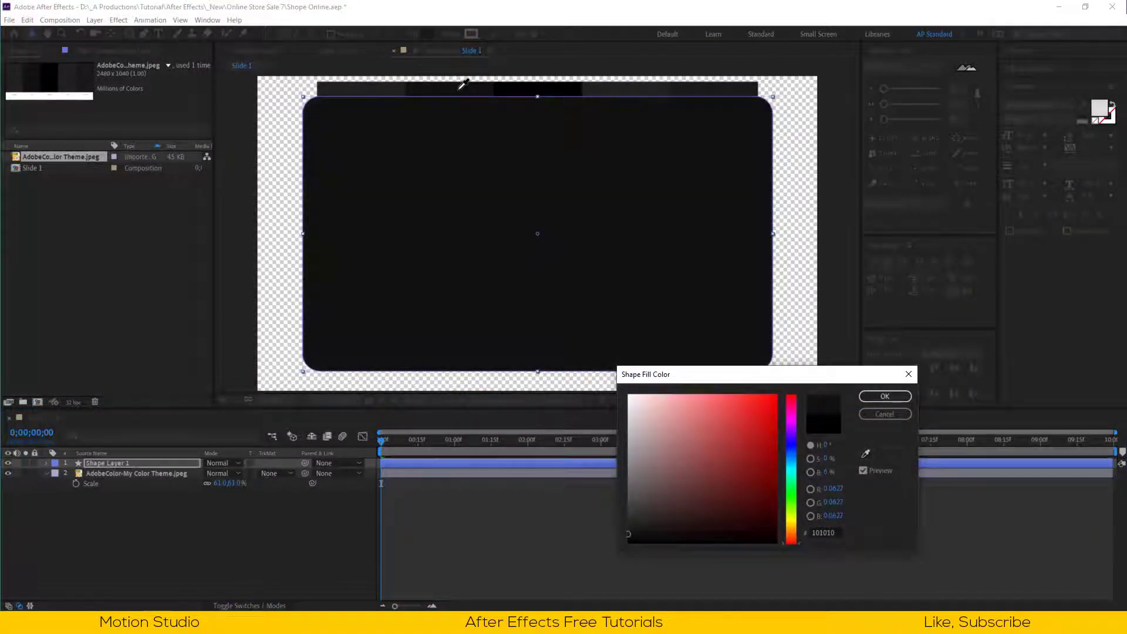
Step: Fill the rounded rectangle with the near-black 101010 shade sampled from the colour theme
{"action": "left_click", "coordinate": [885, 397]}
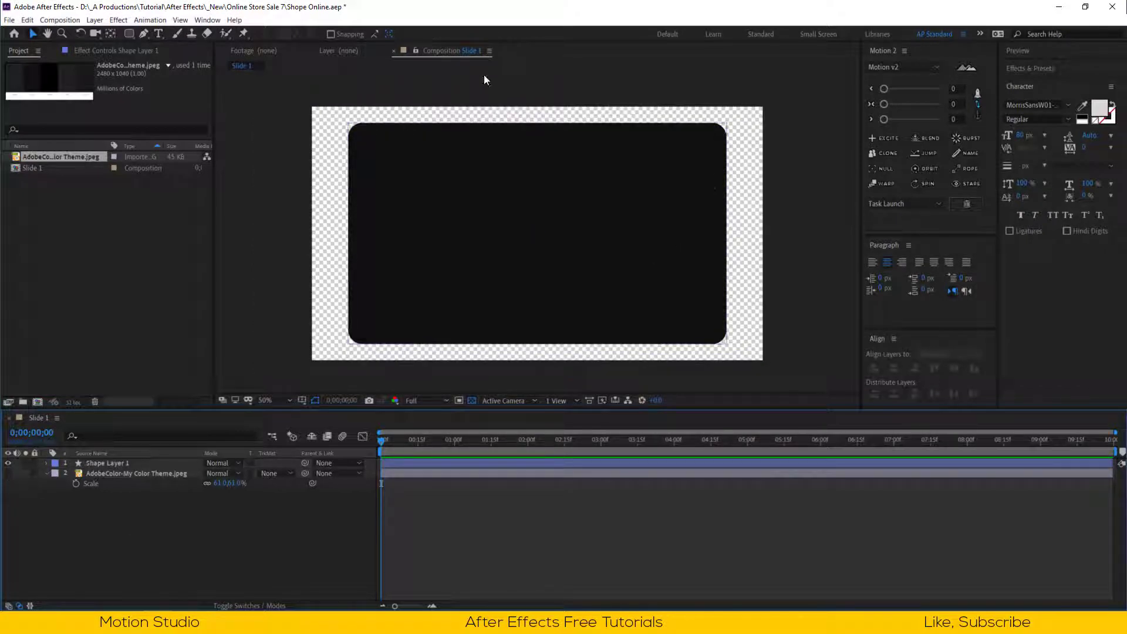
Step: Draw a tall rounded pill shape on the left and fill it with dark grey 1A1A1A
{"action": "left_click", "coordinate": [108, 28]}
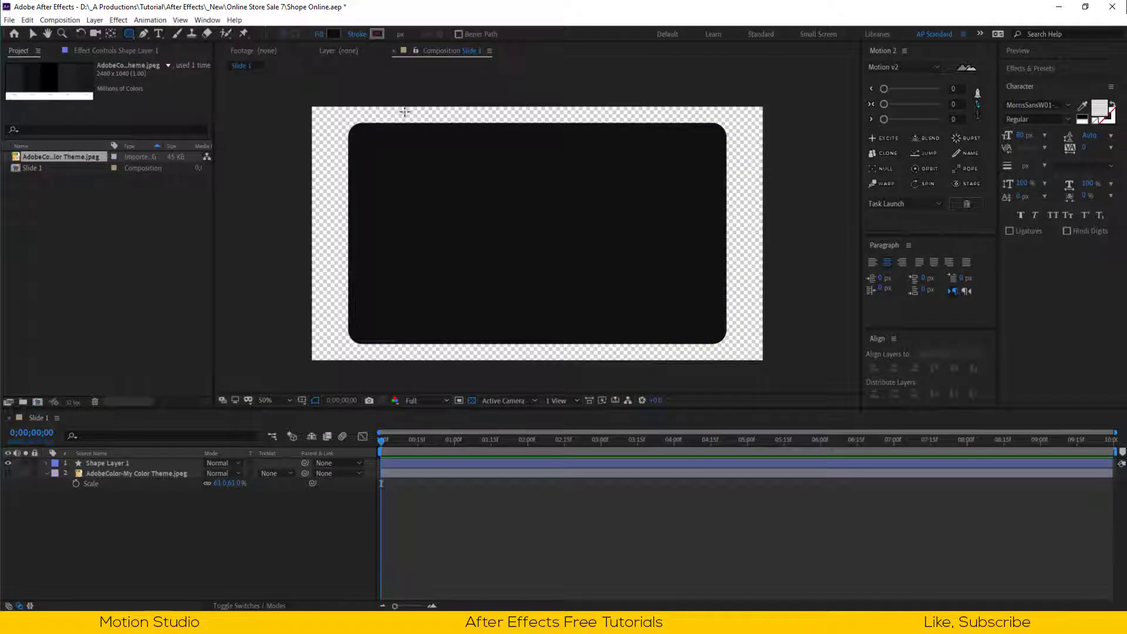
{"action": "left_click_drag", "start_coordinate": [402, 115], "coordinate": [539, 310]}
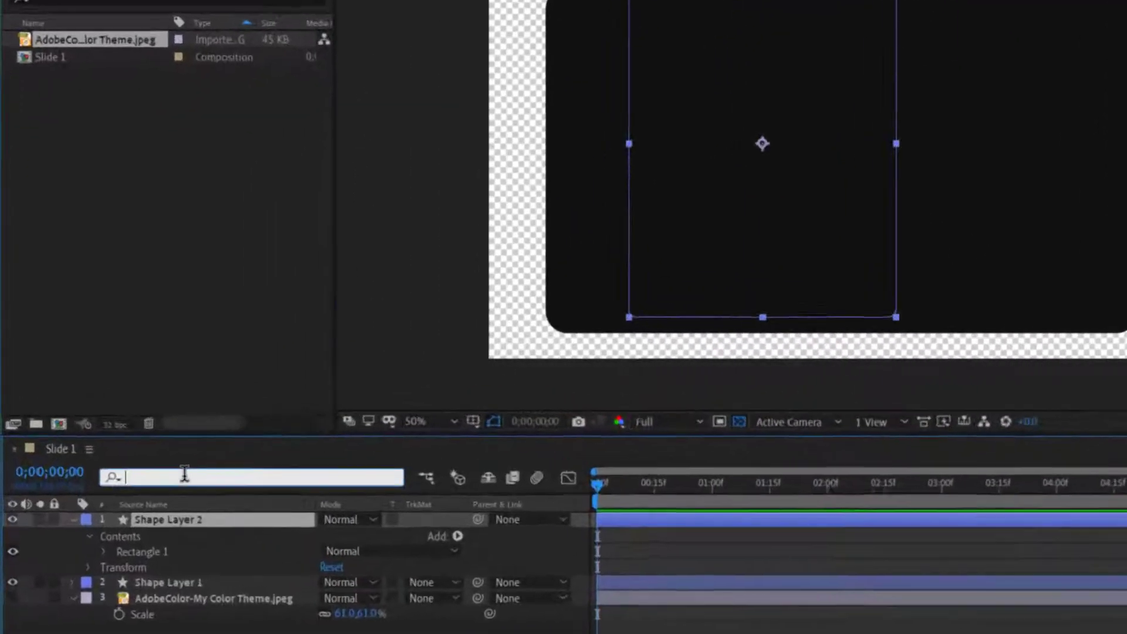
{"action": "type", "text": "roud"}
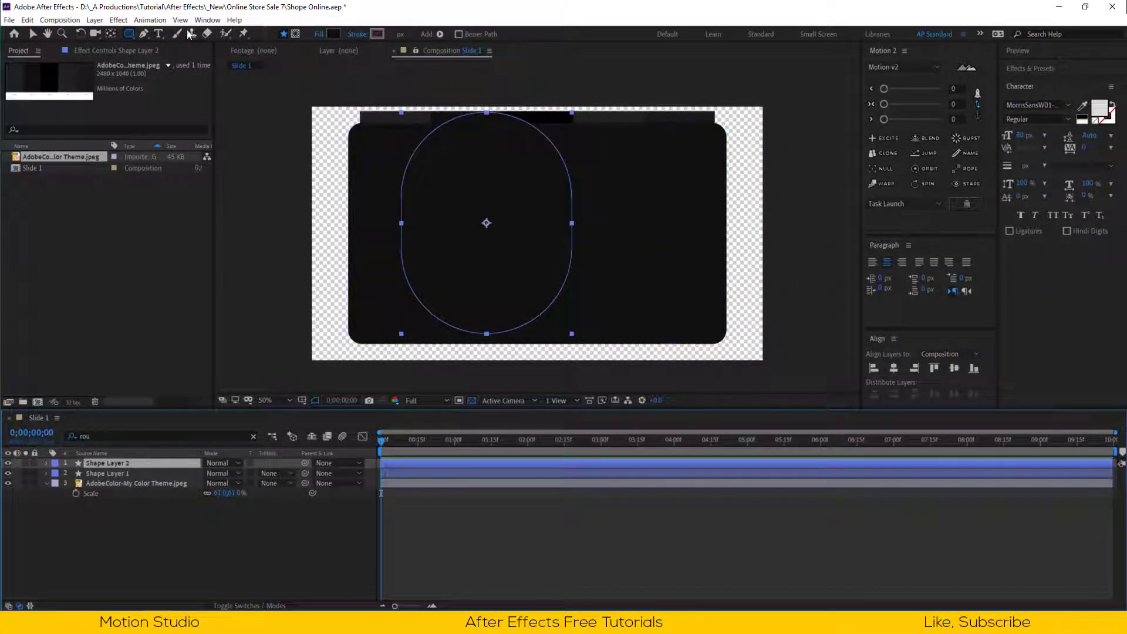
{"action": "left_click", "coordinate": [333, 33]}
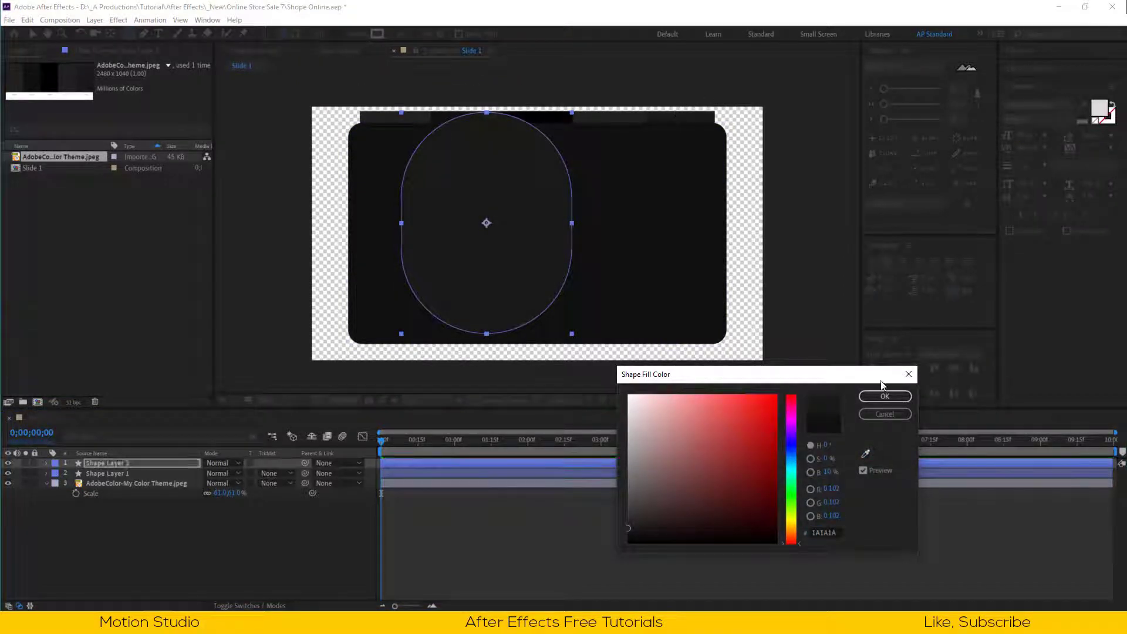
{"action": "left_click", "coordinate": [886, 396]}
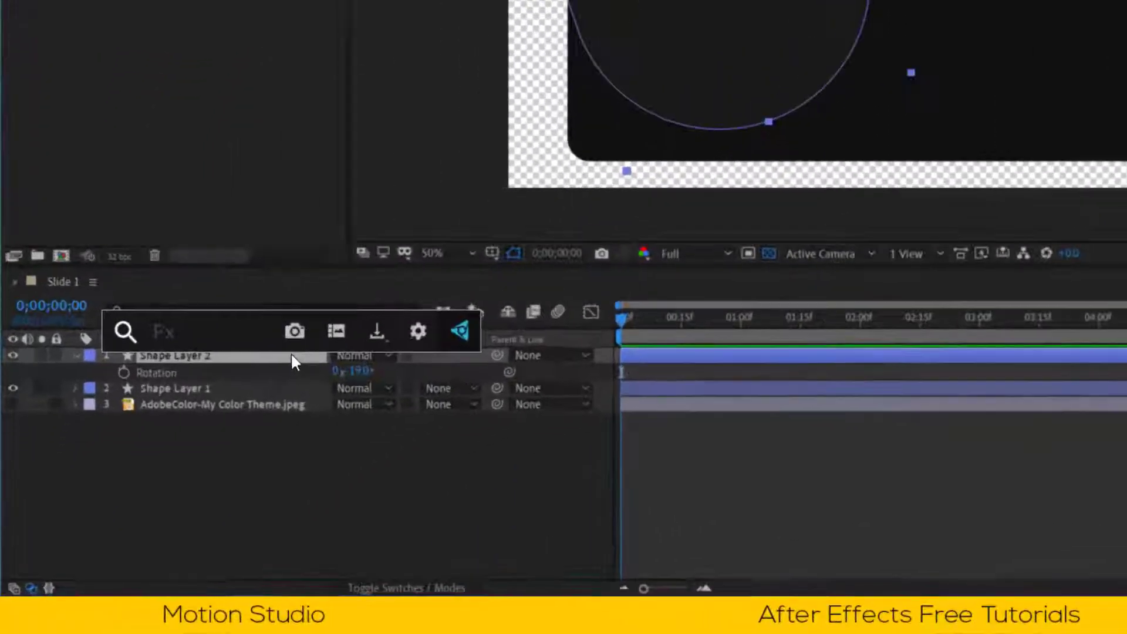
Step: Apply Set Matte to the pill layer taking its matte from Shape Layer 1
{"action": "type", "text": "set"}
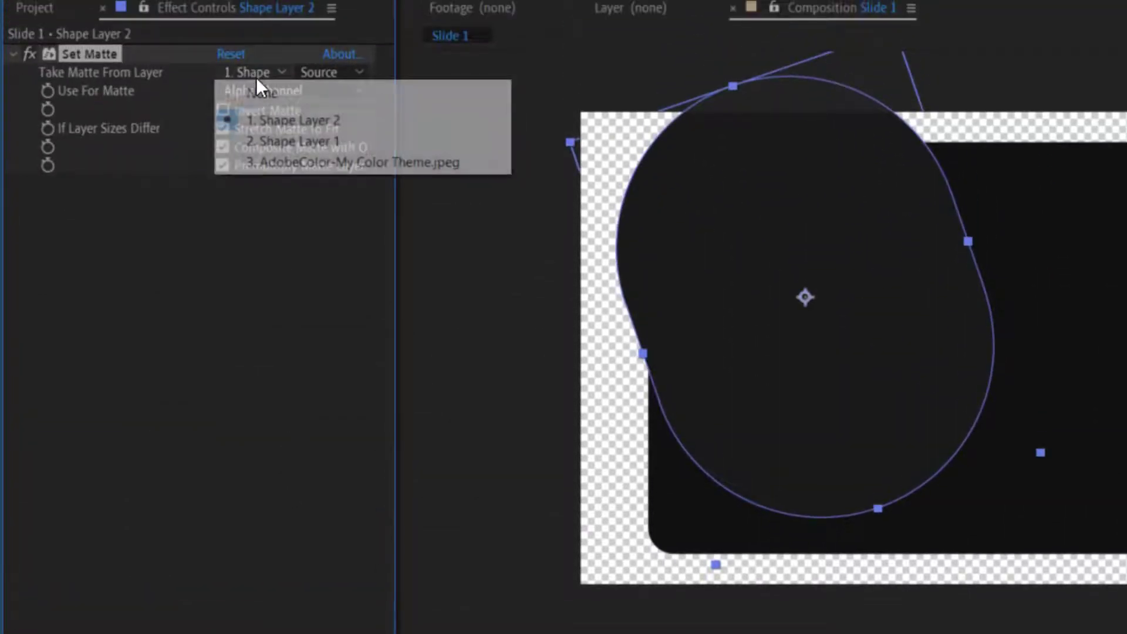
{"action": "left_click", "coordinate": [292, 141]}
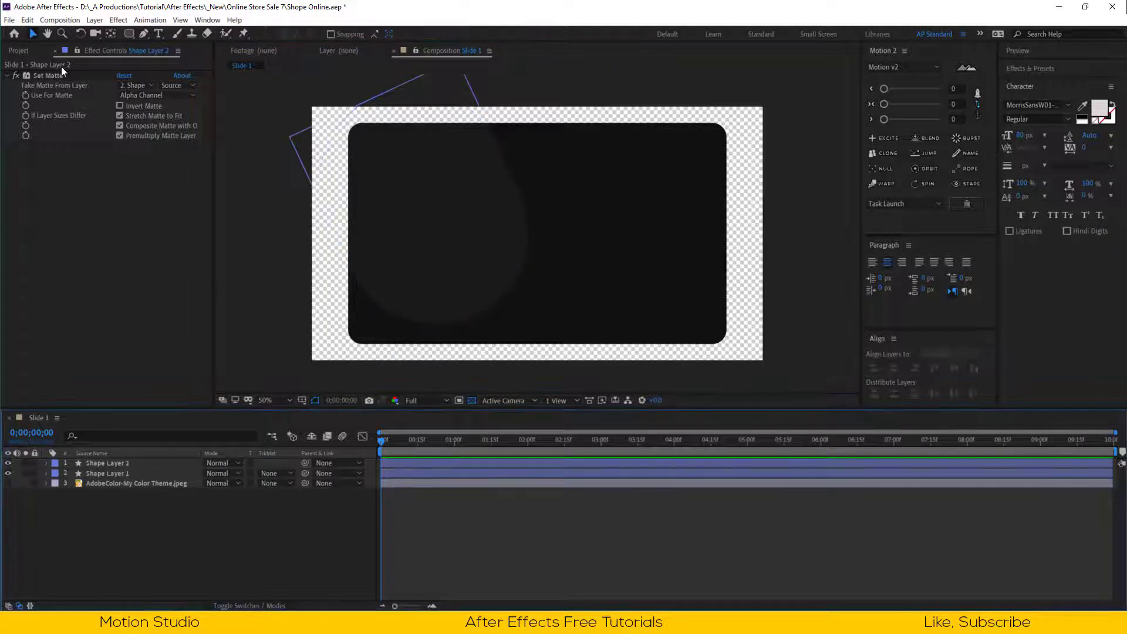
Step: Create two project folders named _Comp and Assist
{"action": "left_click", "coordinate": [17, 67]}
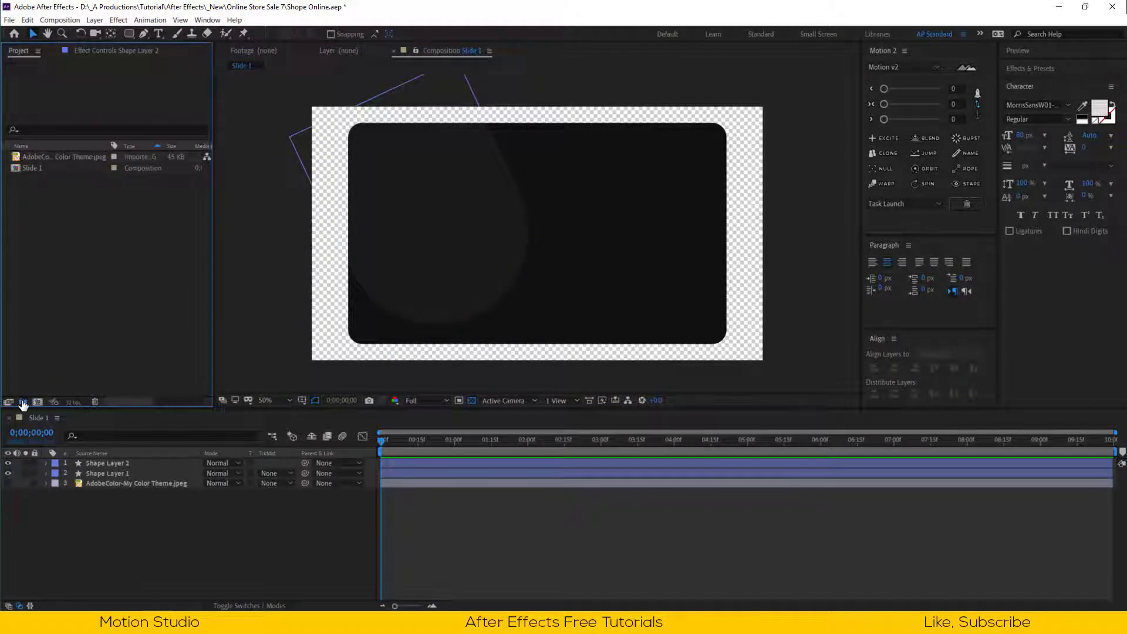
{"action": "left_click", "coordinate": [23, 401]}
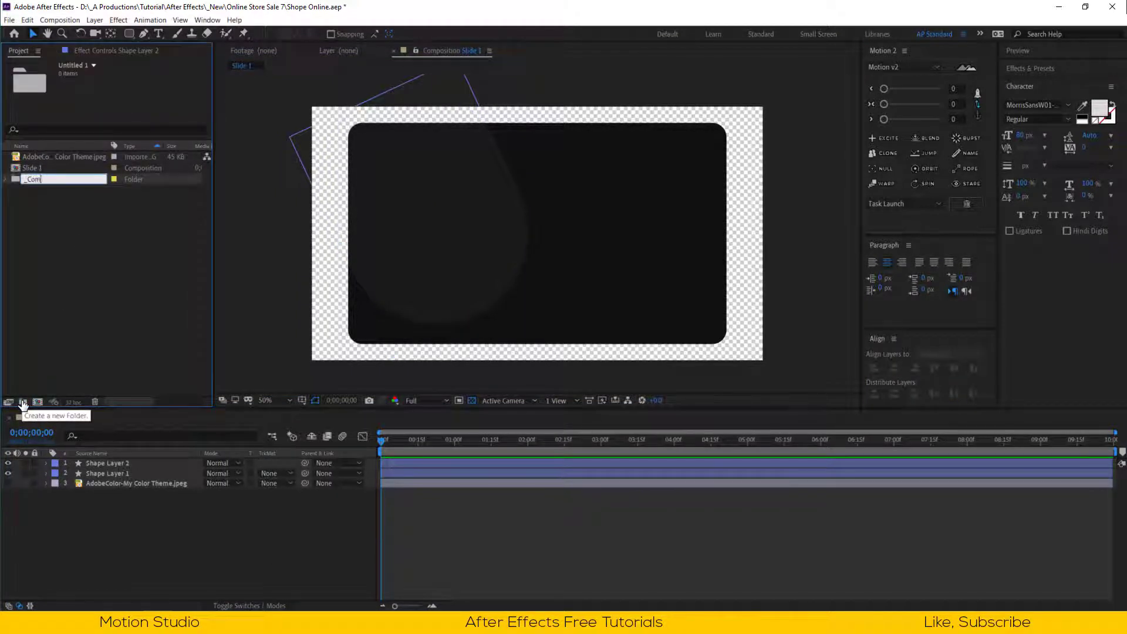
{"action": "left_click", "coordinate": [22, 402]}
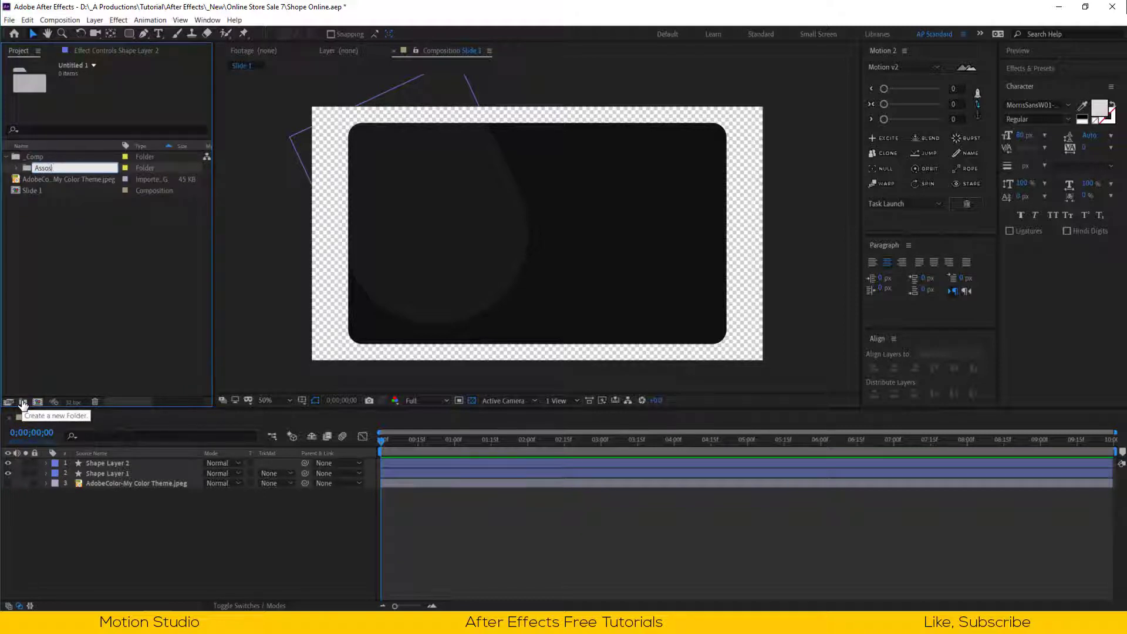
{"action": "type", "text": "Assist"}
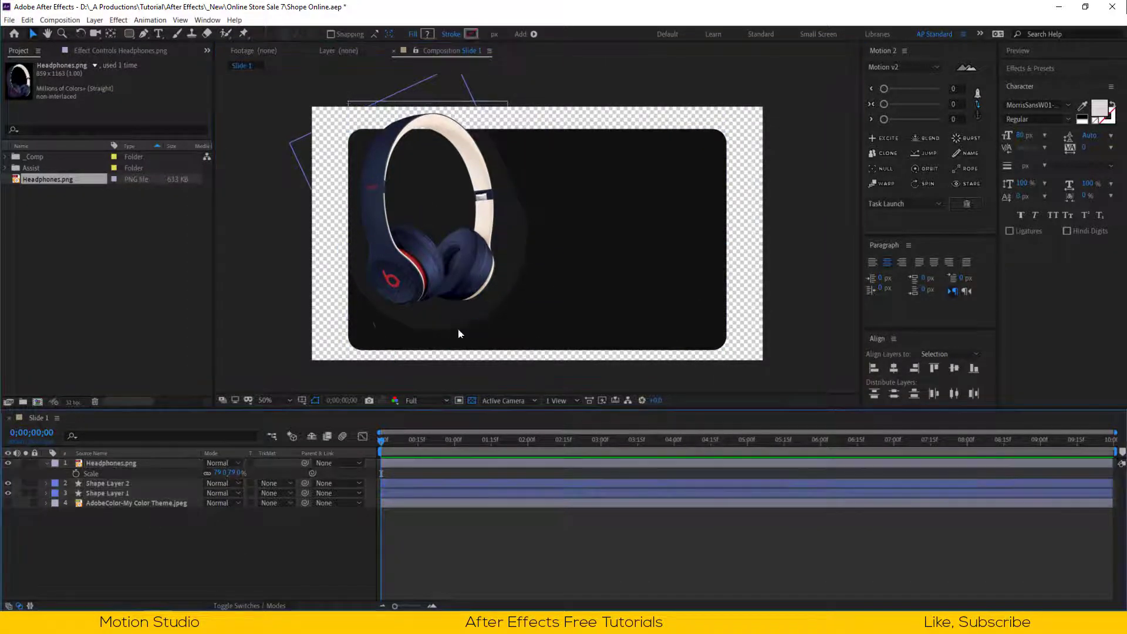
Step: Place Headphones.png in the comp, scaled to 79% and moved to the left
{"action": "left_click", "coordinate": [110, 464]}
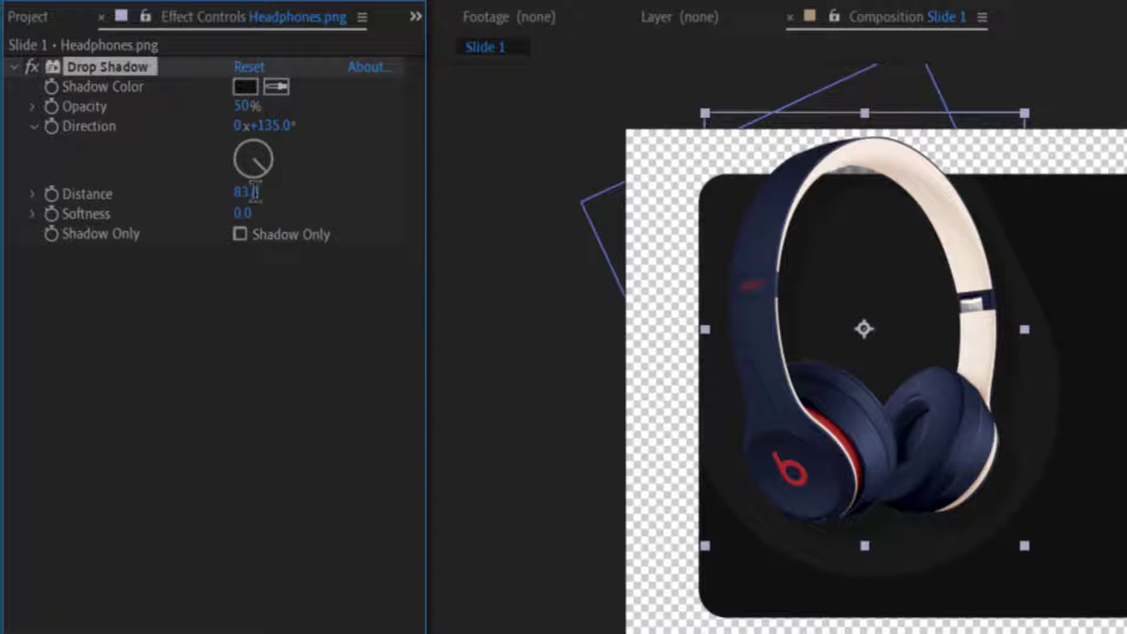
Step: Set the headphones' Drop Shadow distance to 75 and raise its softness
{"action": "left_click_drag", "start_coordinate": [248, 193], "coordinate": [362, 275]}
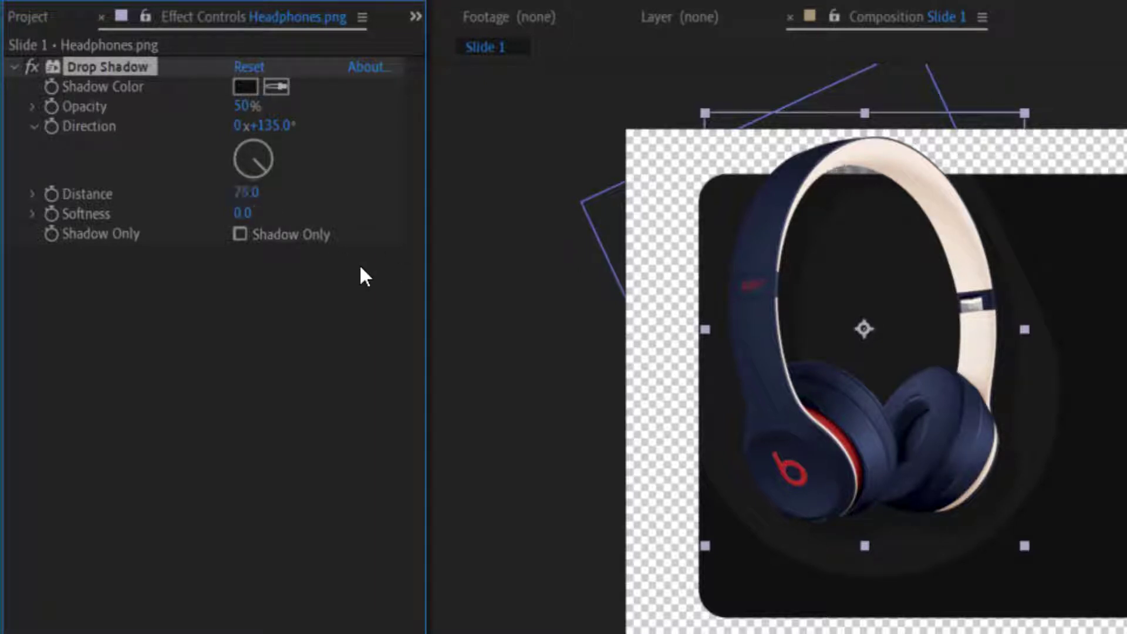
{"action": "left_click", "coordinate": [242, 212]}
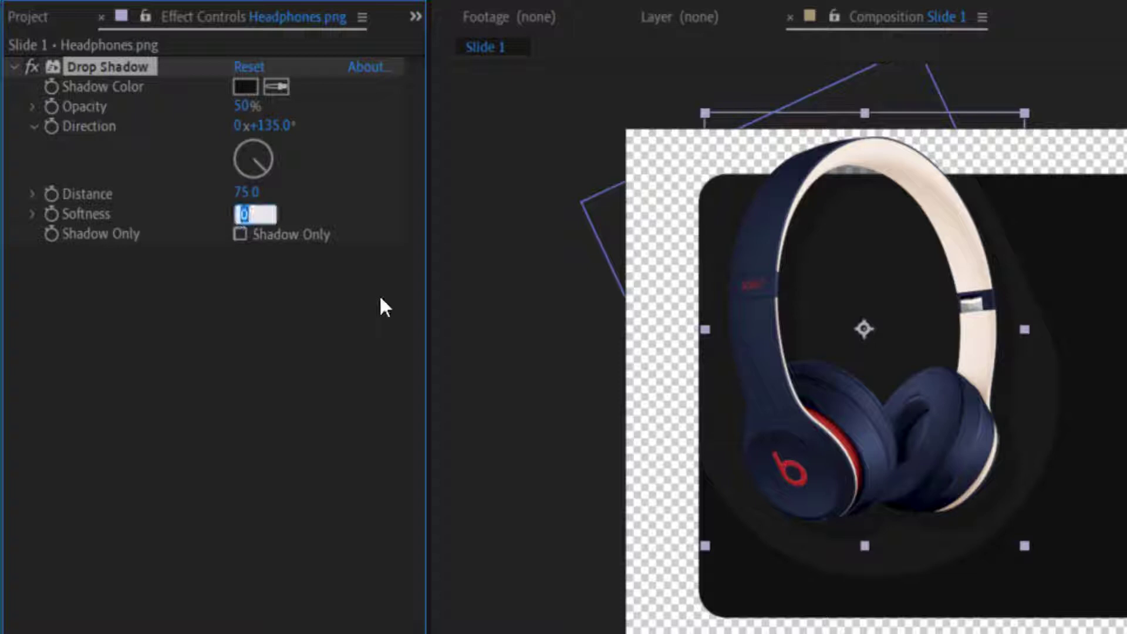
{"action": "type", "text": "35.0"}
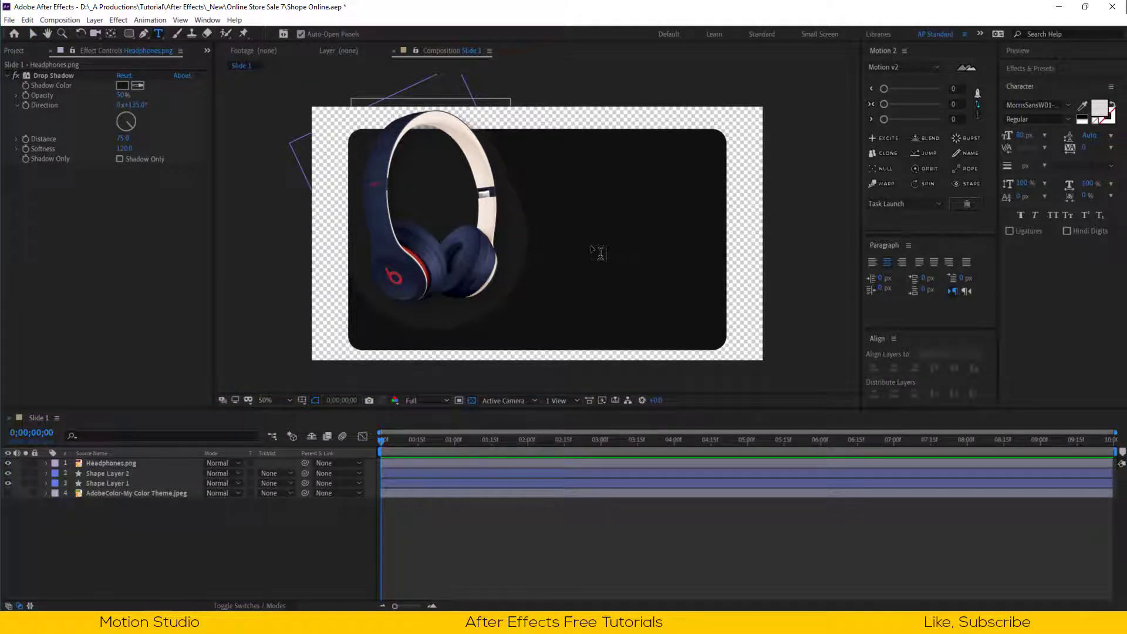
Step: Add a Headphone text layer on the right and switch it to all caps
{"action": "left_click", "coordinate": [599, 253]}
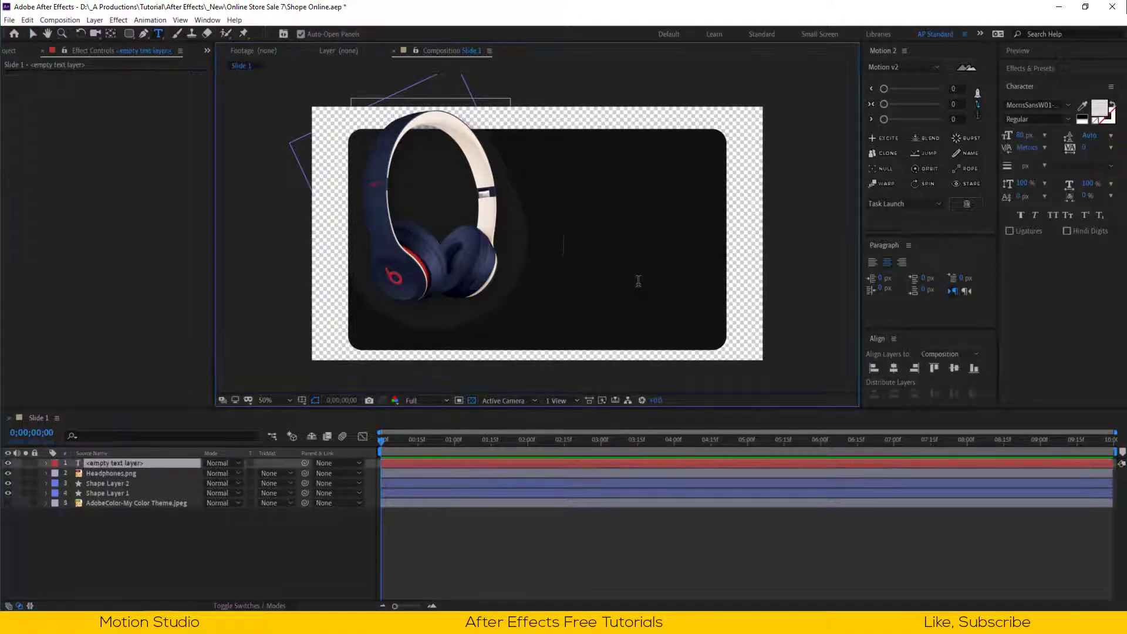
{"action": "type", "text": "Headphone"}
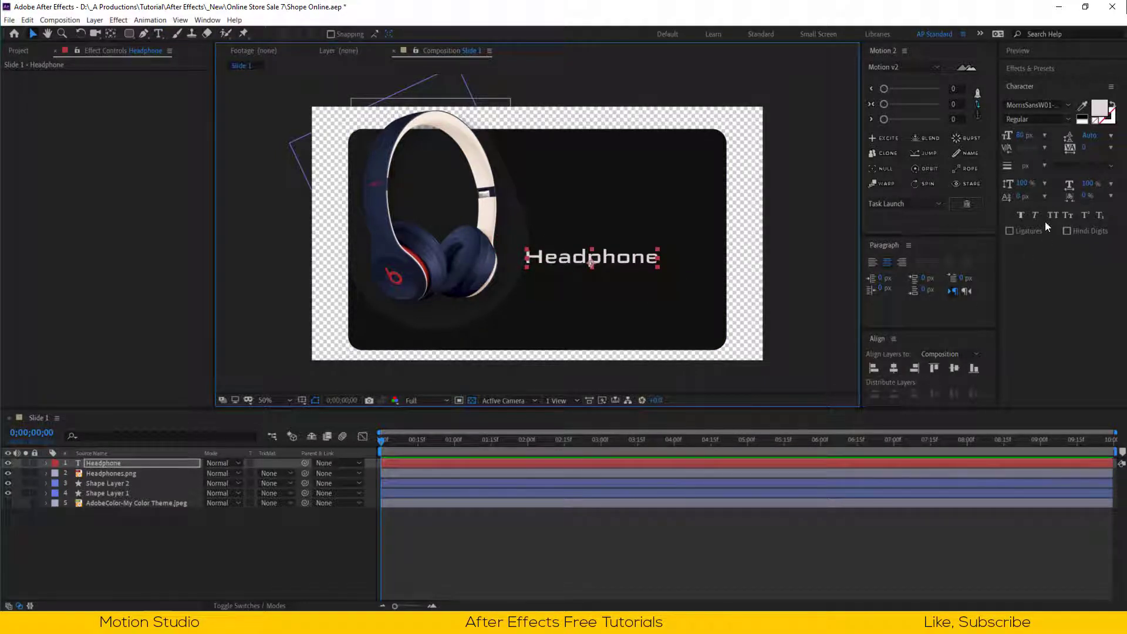
{"action": "left_click", "coordinate": [1052, 216]}
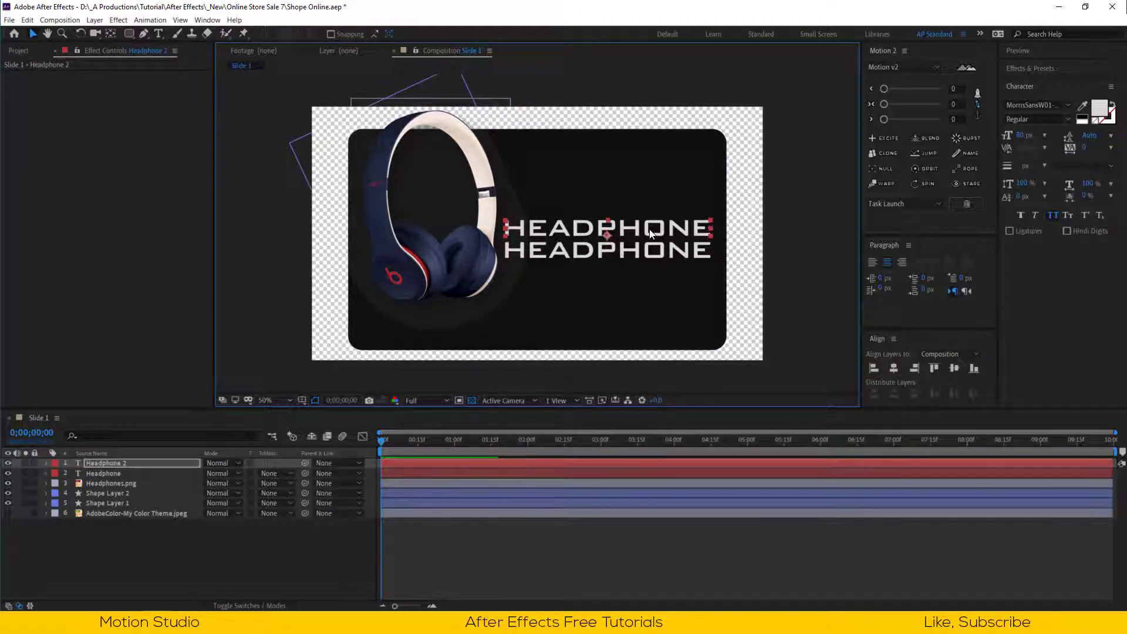
Step: Type the High Quality text and apply the QuigleyWiggly script font in red
{"action": "type", "text": "High Quality"}
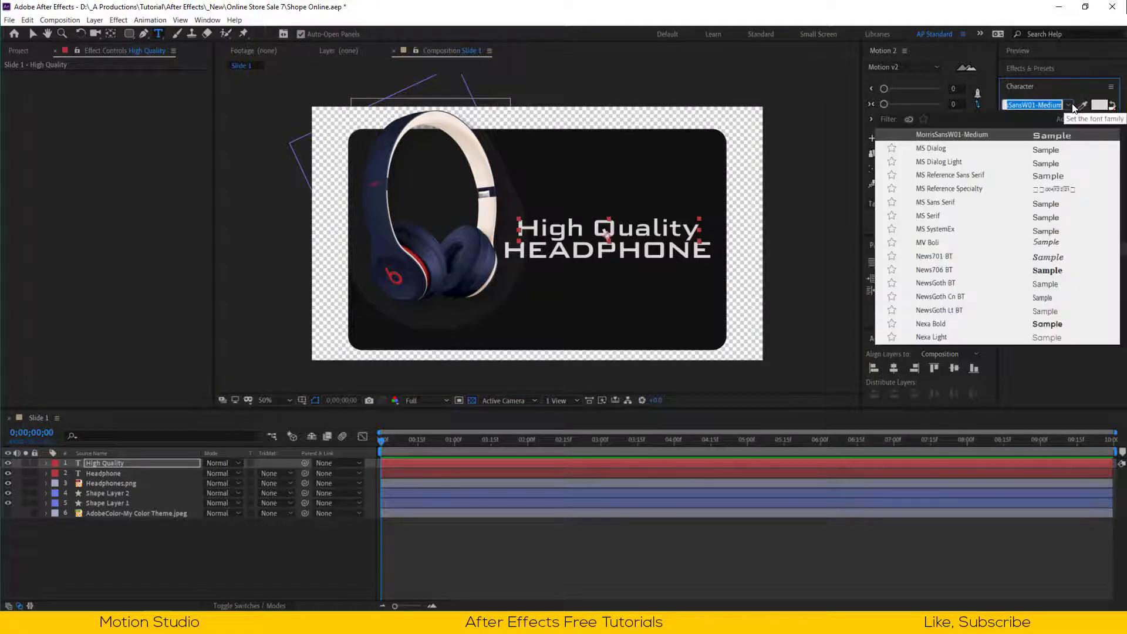
{"action": "scroll", "scroll_direction": "down", "scroll_amount": 3}
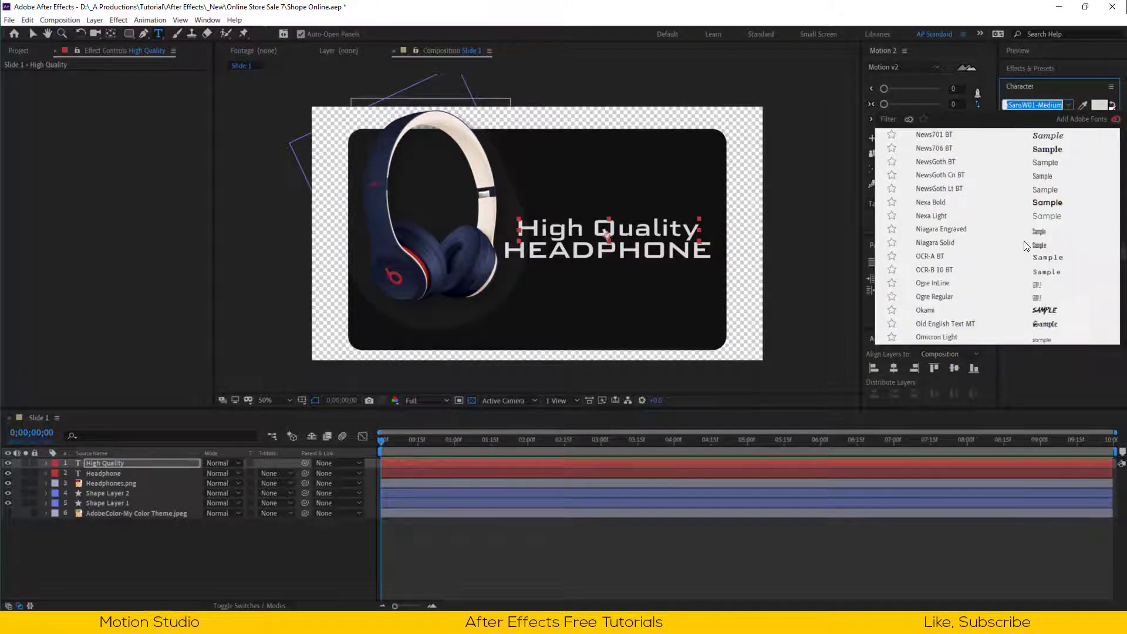
{"action": "scroll", "scroll_direction": "down", "scroll_amount": 3}
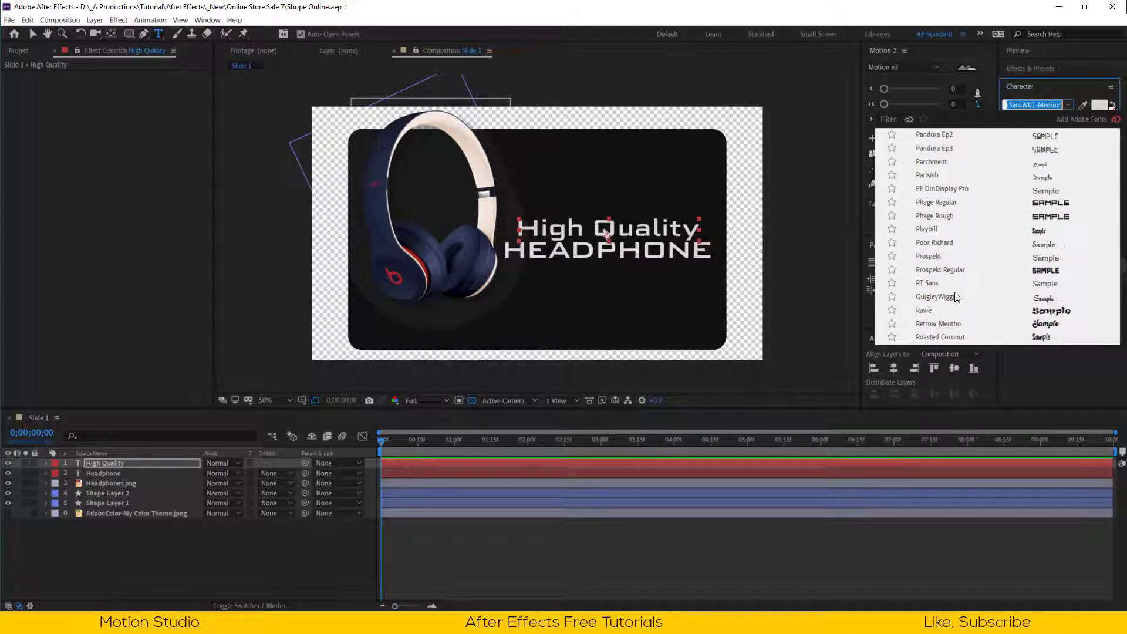
{"action": "scroll", "scroll_direction": "down", "scroll_amount": 3}
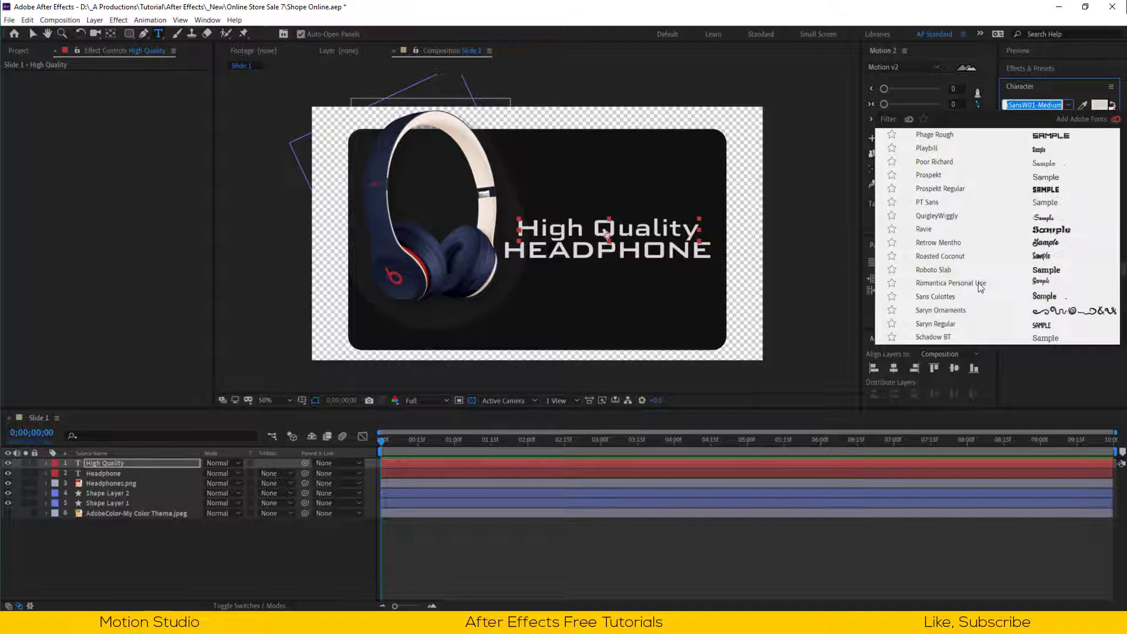
{"action": "left_click", "coordinate": [937, 216]}
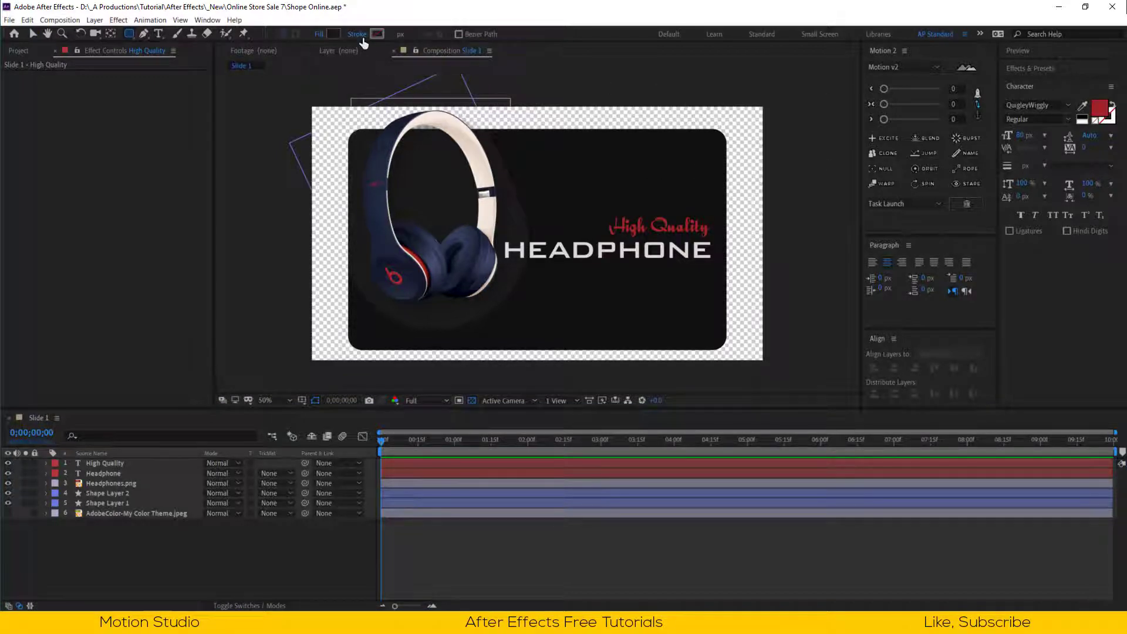
Step: Set the shape fill to dark red A32227 and draw a button rectangle below HEADPHONE
{"action": "left_click", "coordinate": [328, 33]}
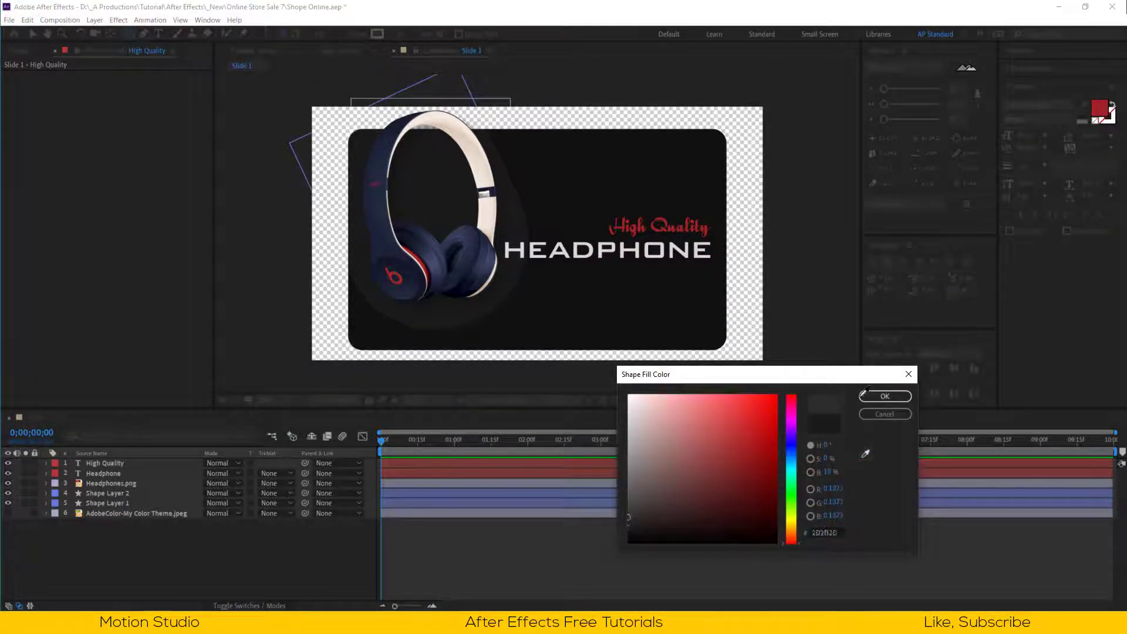
{"action": "left_click", "coordinate": [746, 447]}
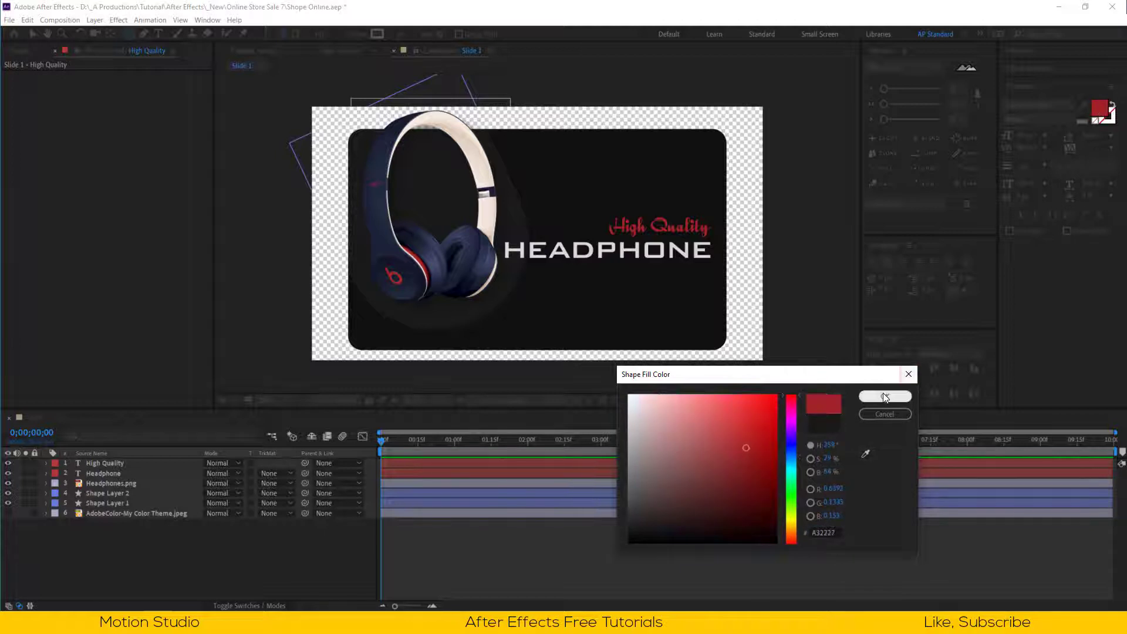
{"action": "left_click", "coordinate": [886, 397]}
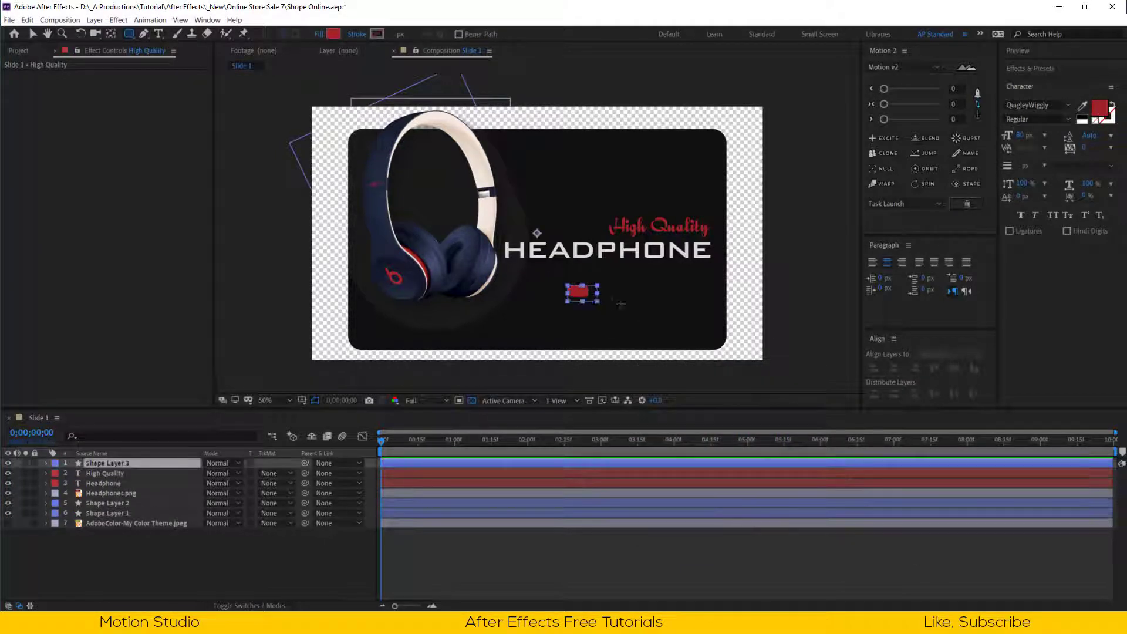
{"action": "left_click_drag", "start_coordinate": [568, 284], "coordinate": [665, 309]}
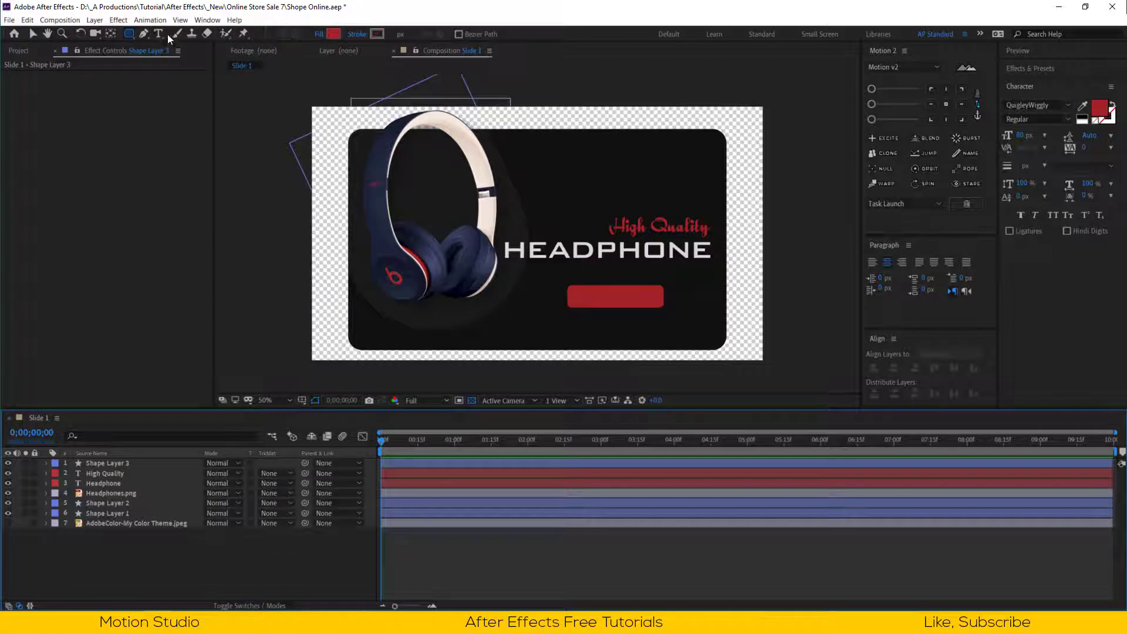
Step: Create a 'Shope Now' text layer with the Type tool and place it on the red button
{"action": "left_click", "coordinate": [157, 34]}
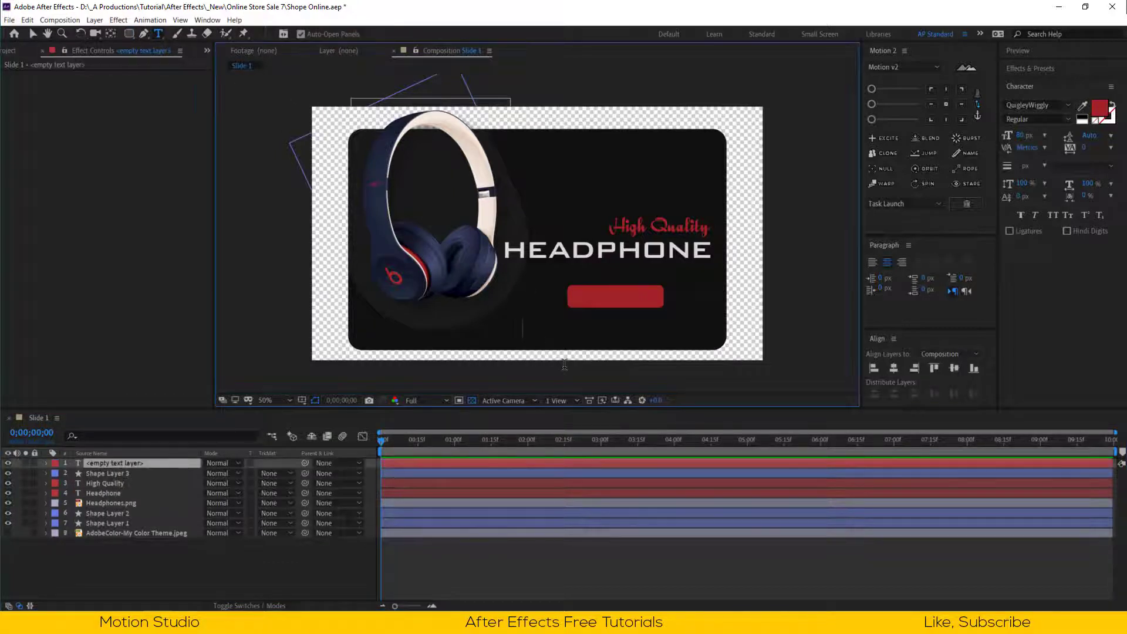
{"action": "type", "text": "Shope Now"}
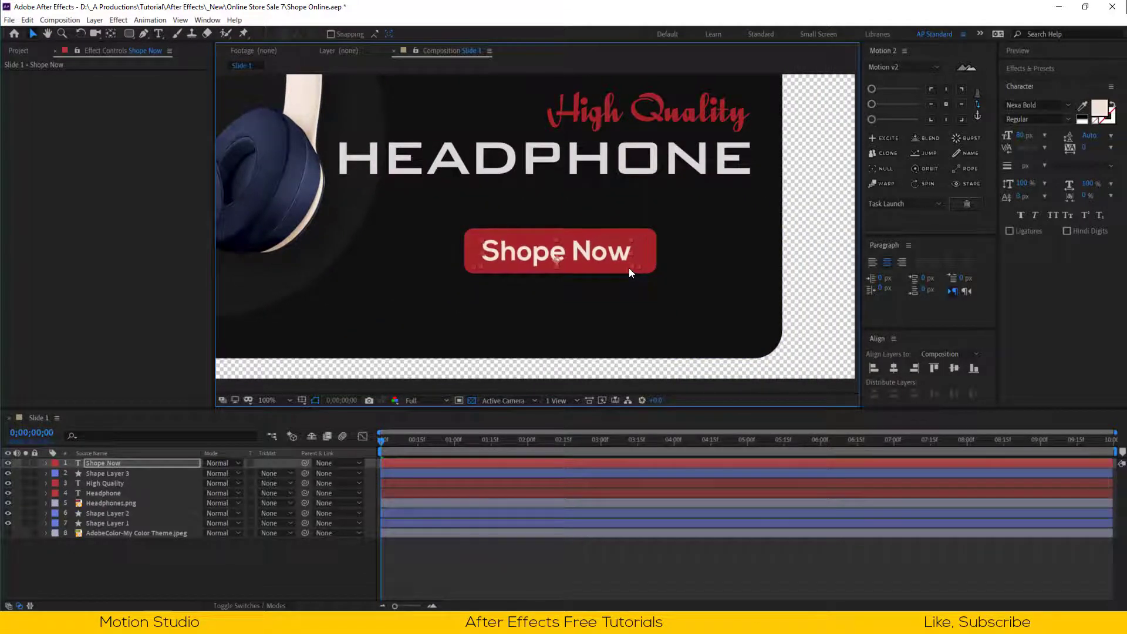
{"action": "left_click", "coordinate": [108, 474]}
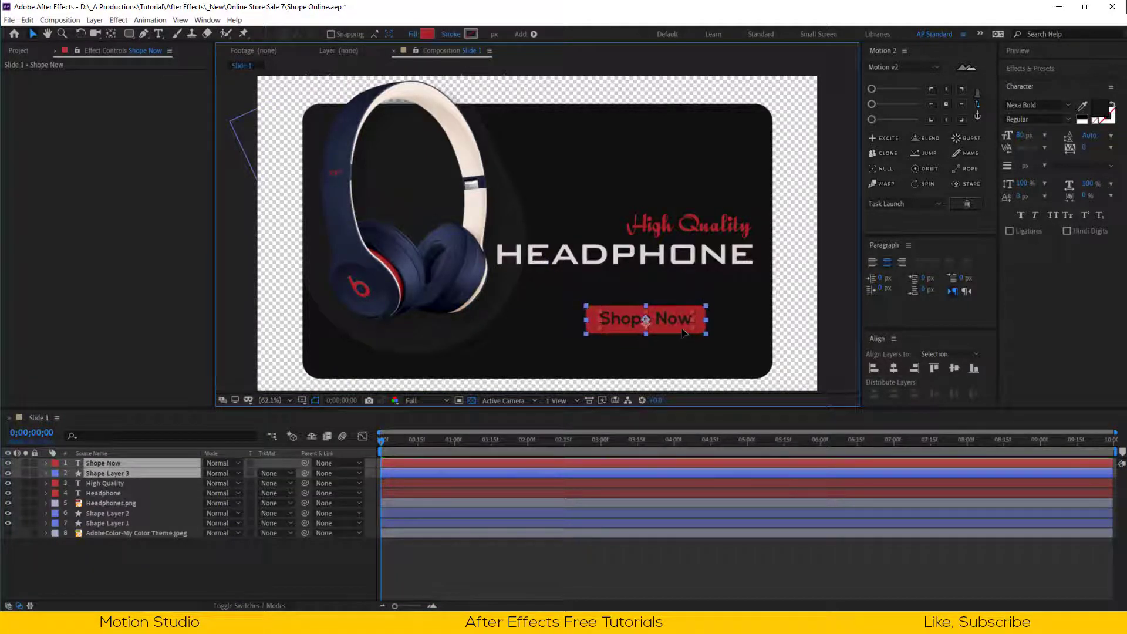
Step: Drag the Shope Now button right to align under HEADPHONE, then select the title
{"action": "left_click_drag", "start_coordinate": [644, 319], "coordinate": [676, 310]}
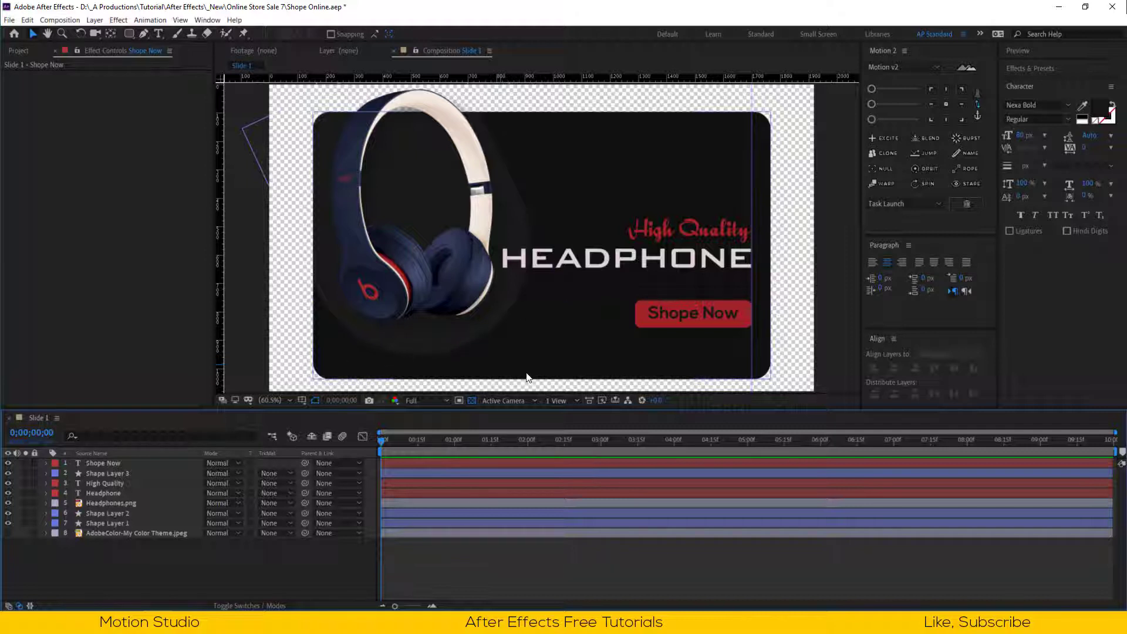
{"action": "left_click", "coordinate": [104, 484]}
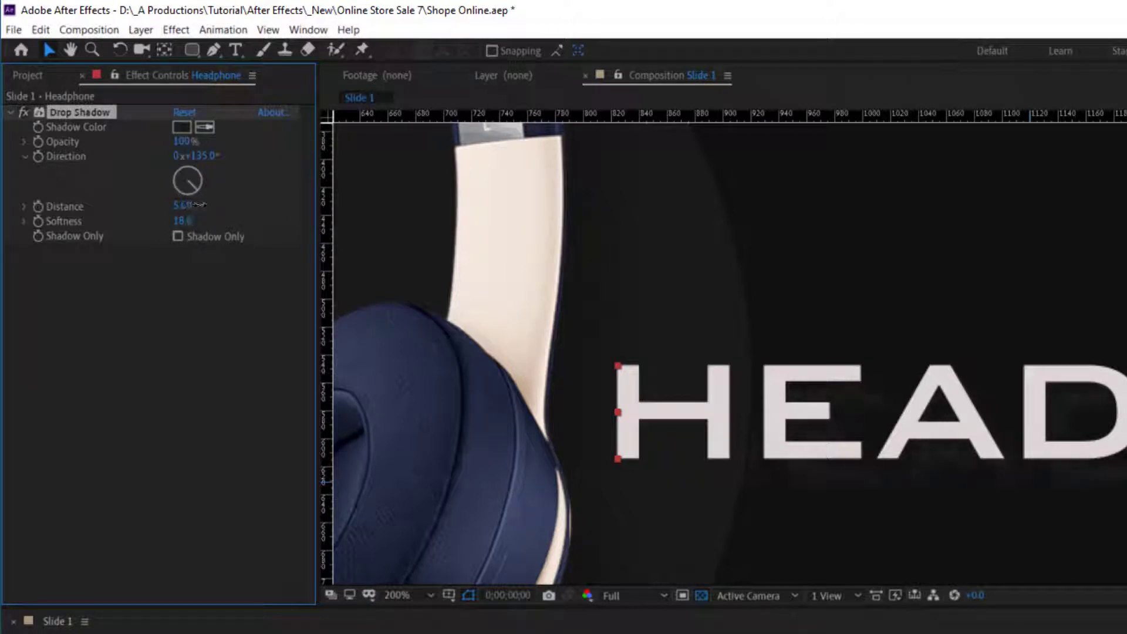
Step: Raise the Drop Shadow distance and set its opacity to 35% in Effect Controls
{"action": "left_click_drag", "start_coordinate": [186, 206], "coordinate": [186, 206]}
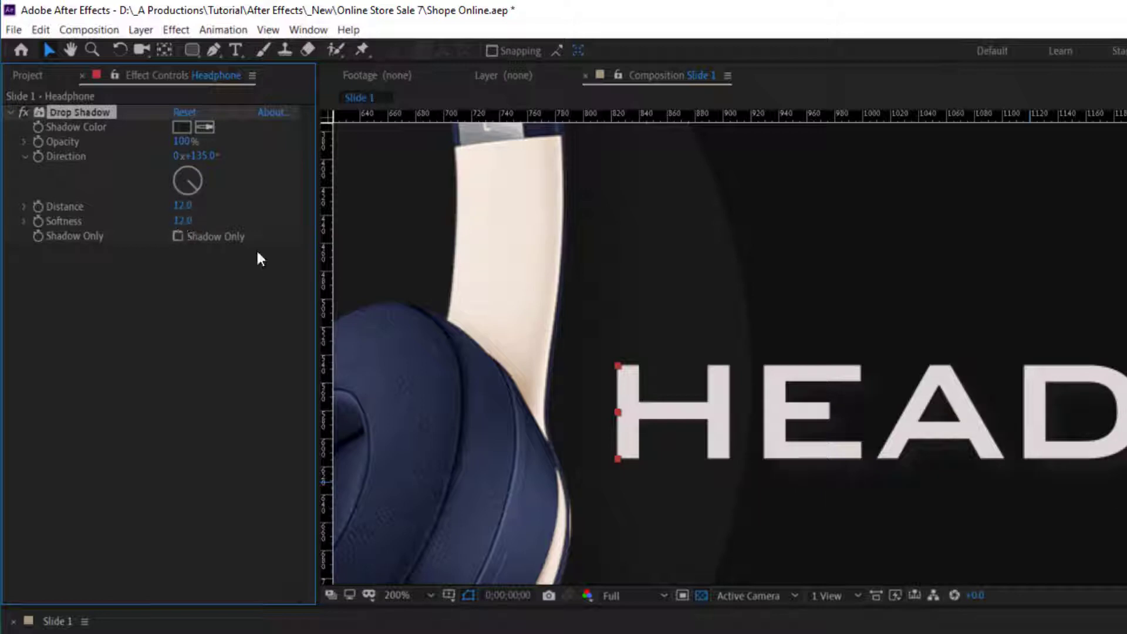
{"action": "double_click", "coordinate": [182, 206]}
{"action": "type", "text": "15"}
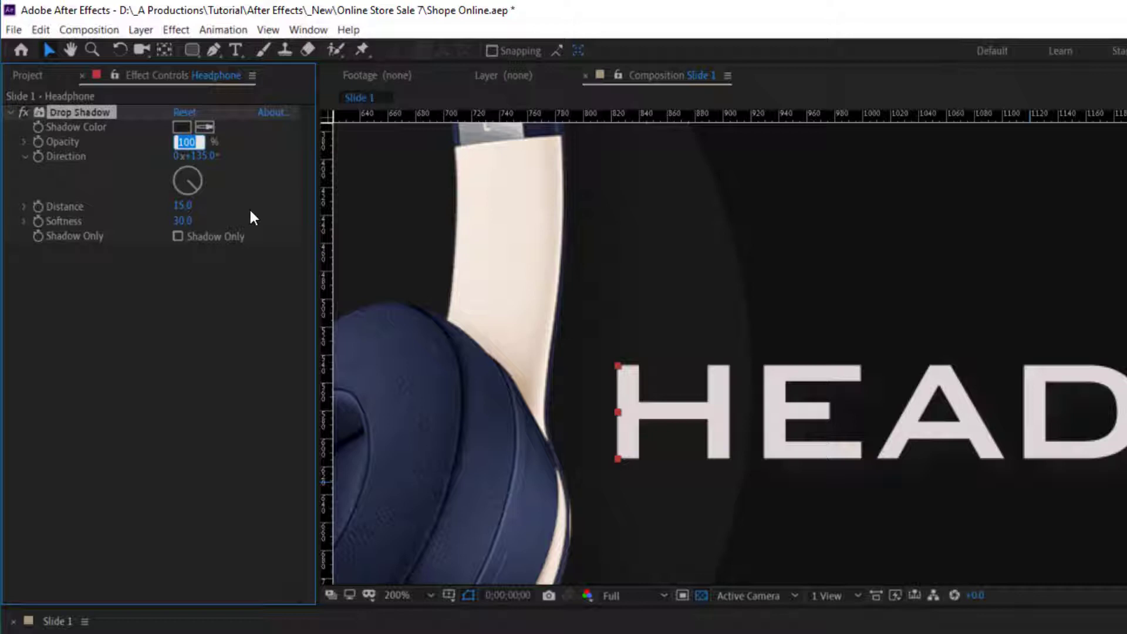
{"action": "type", "text": "35"}
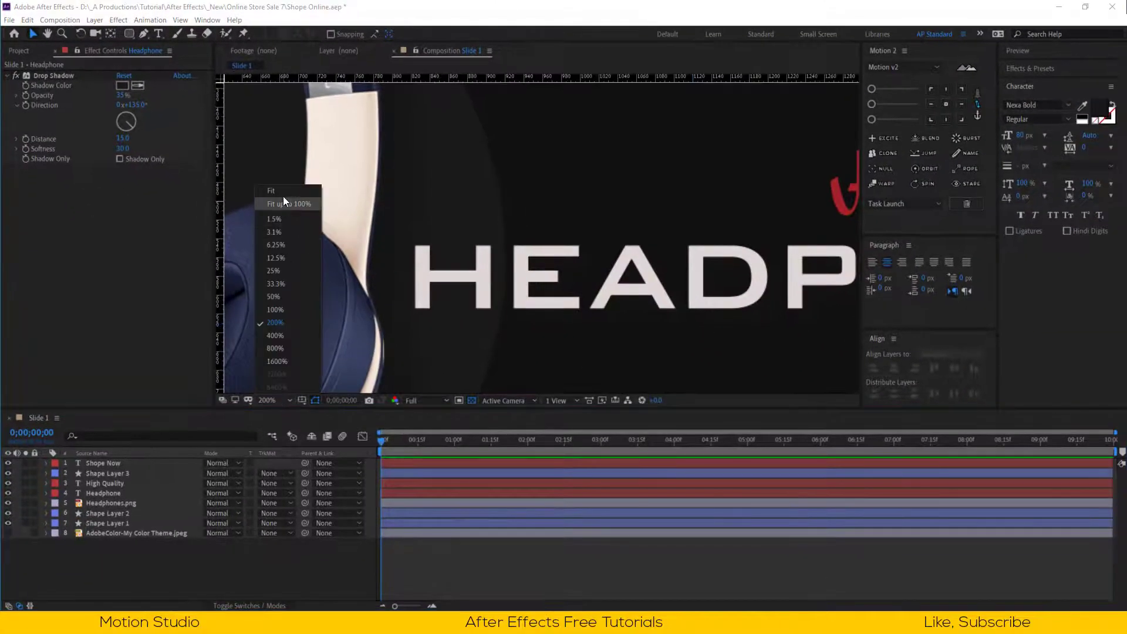
Step: Fit the composition in the viewer and prepare to place the Arrow.png image
{"action": "left_click", "coordinate": [270, 191]}
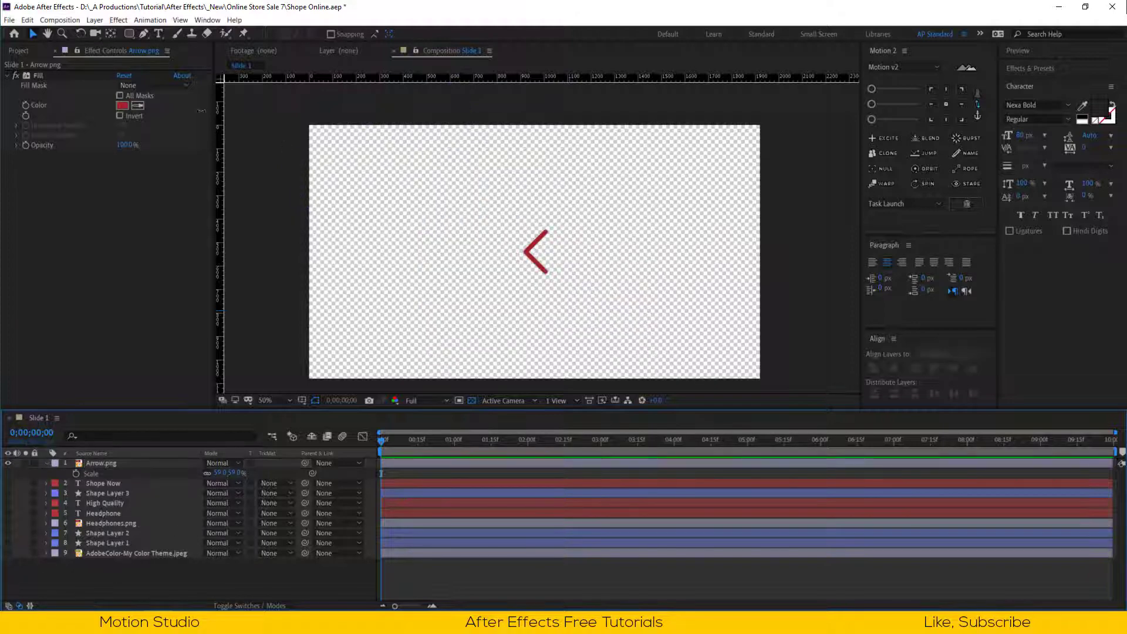
{"action": "left_click", "coordinate": [112, 35]}
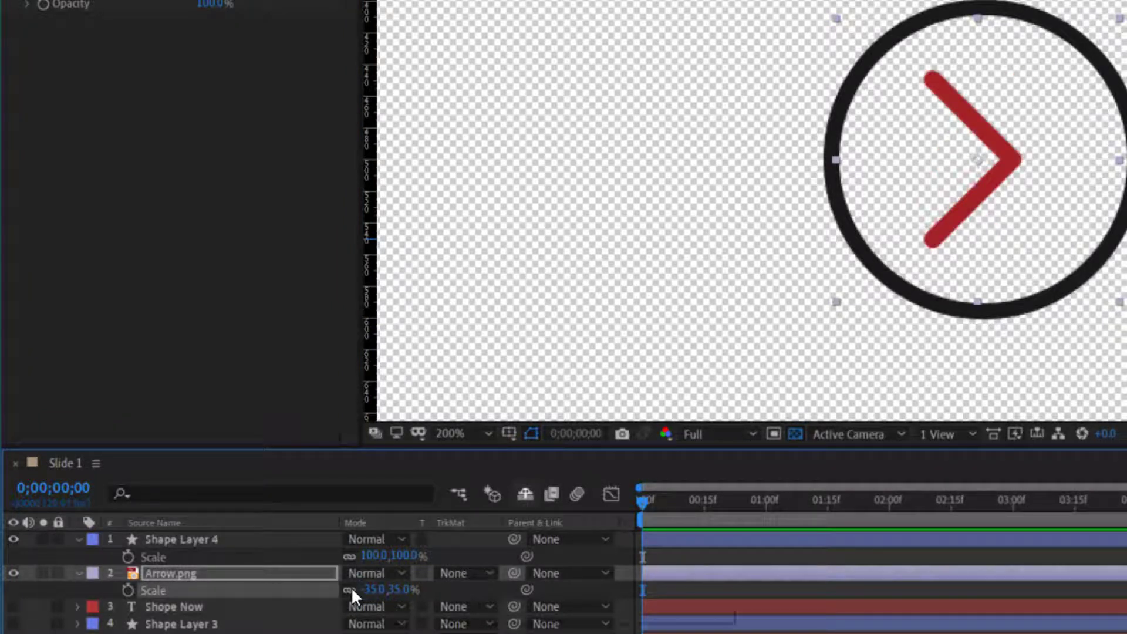
{"action": "mouse_move", "coordinate": [350, 596]}
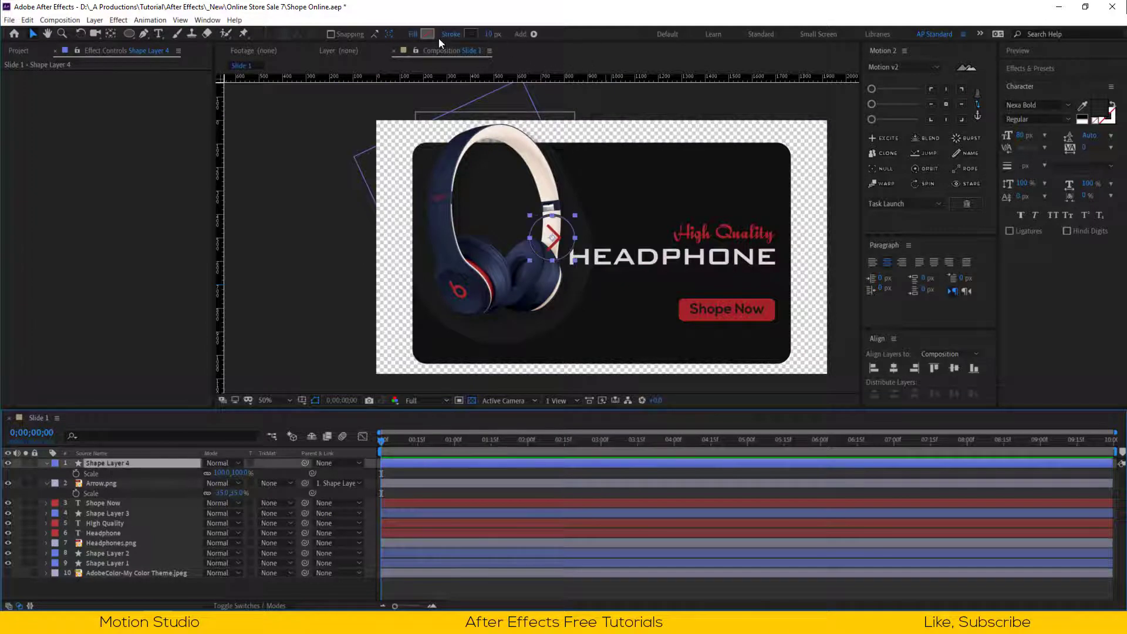
Step: Set the circle's stroke colour to dark gray 232323 around the red arrow
{"action": "left_click", "coordinate": [428, 34]}
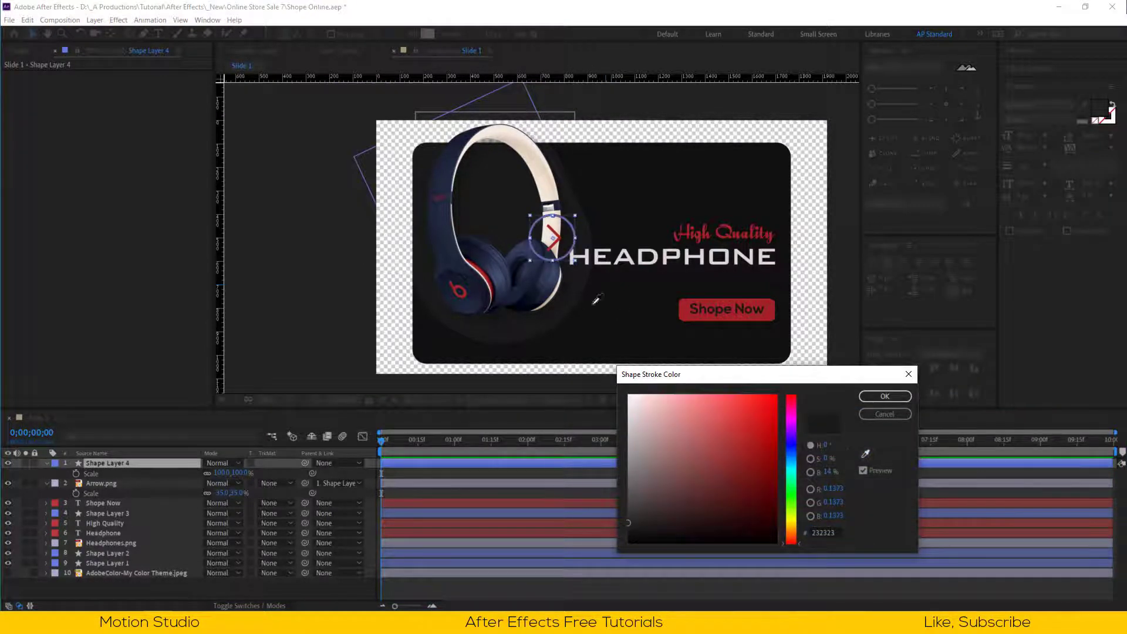
{"action": "left_click", "coordinate": [885, 397]}
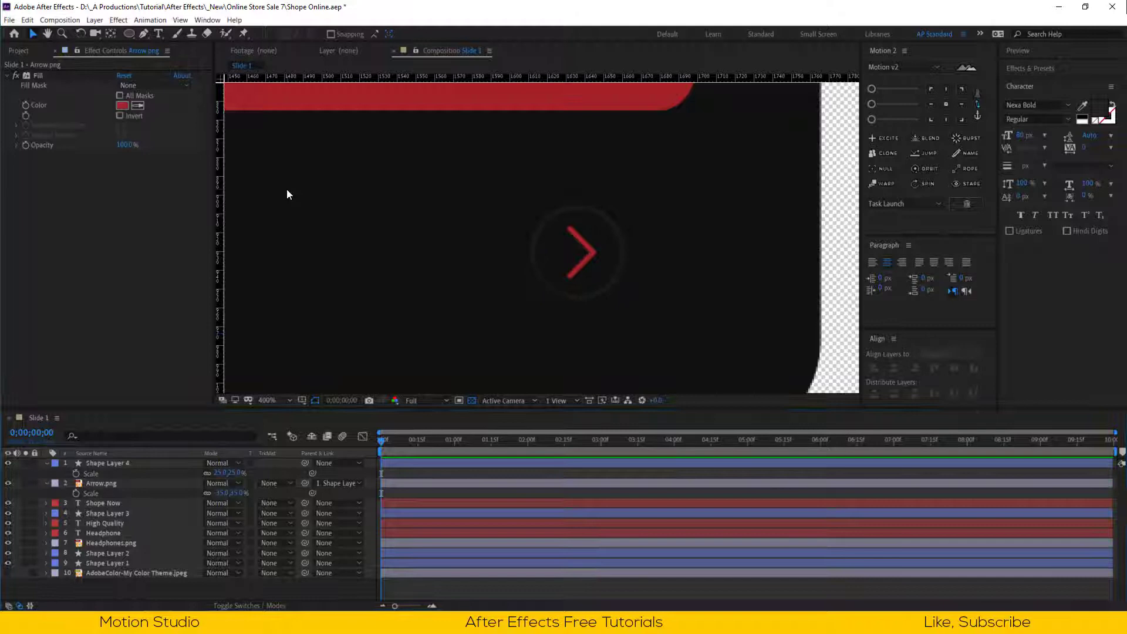
{"action": "left_click", "coordinate": [108, 464]}
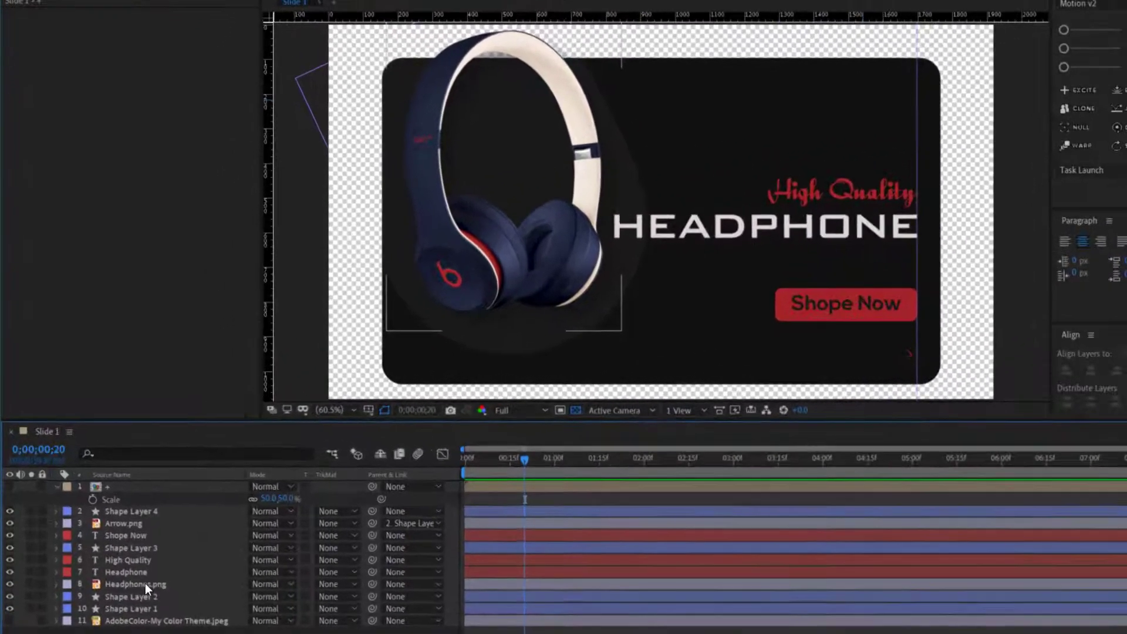
Step: Keyframe Headphones.png position from a lower start point and add an opacity fade-in keyframe
{"action": "left_click", "coordinate": [135, 584]}
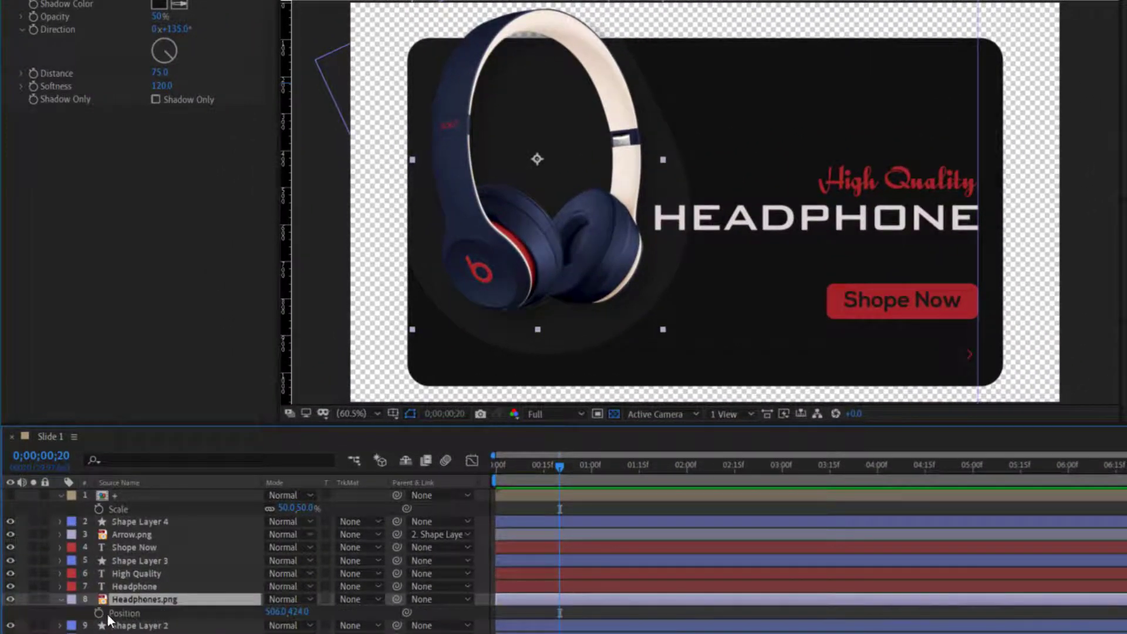
{"action": "left_click", "coordinate": [493, 473]}
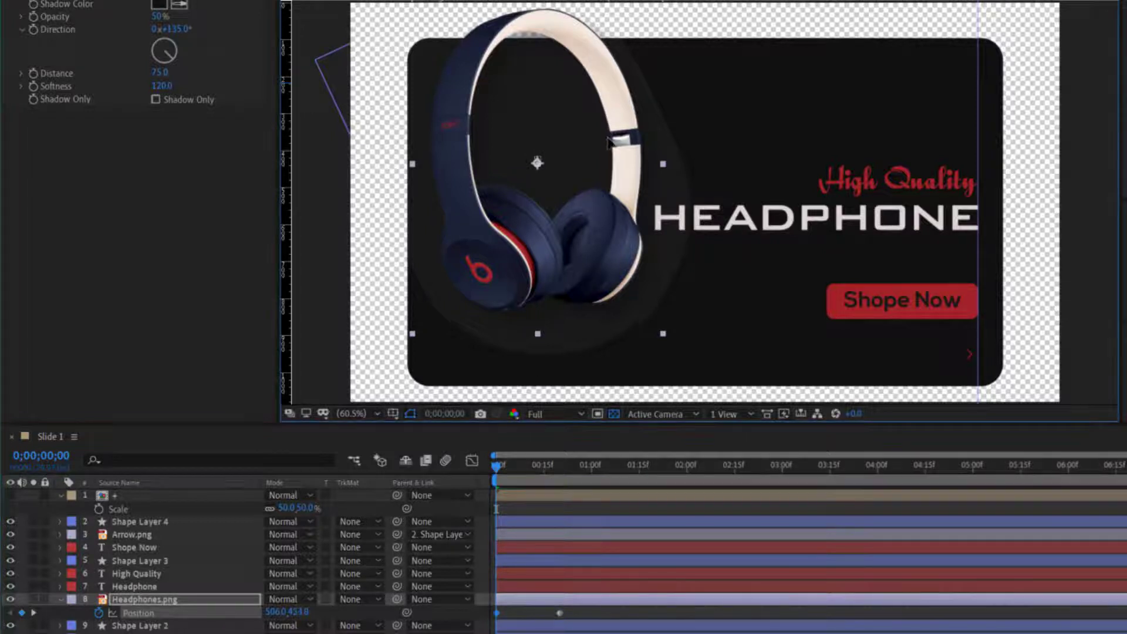
{"action": "left_click_drag", "start_coordinate": [537, 163], "coordinate": [536, 270]}
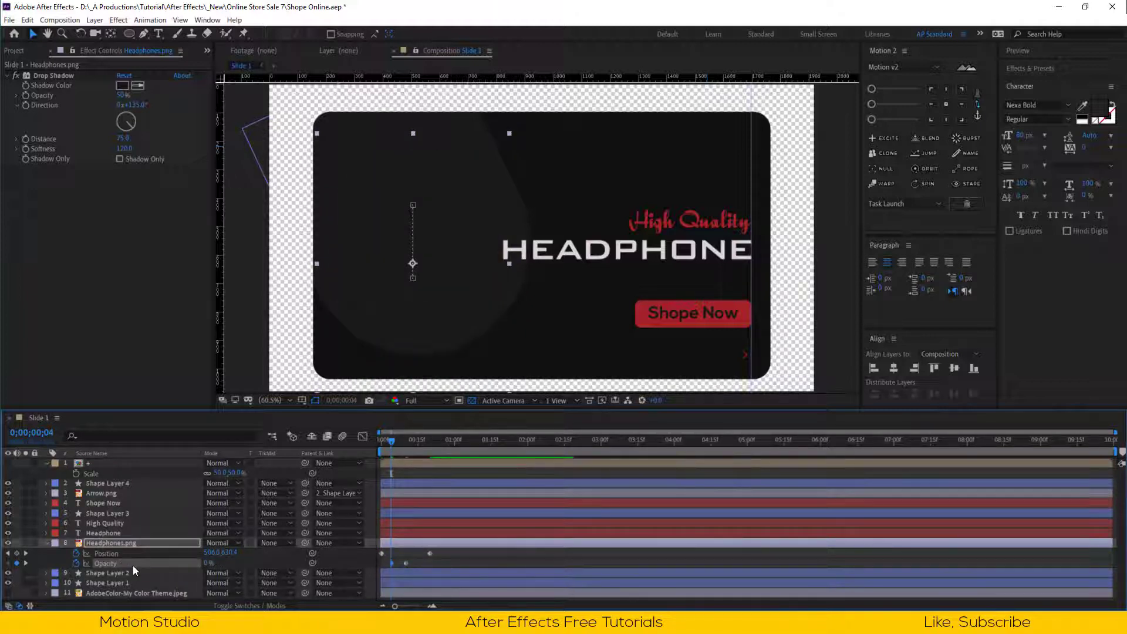
{"action": "left_click", "coordinate": [105, 554]}
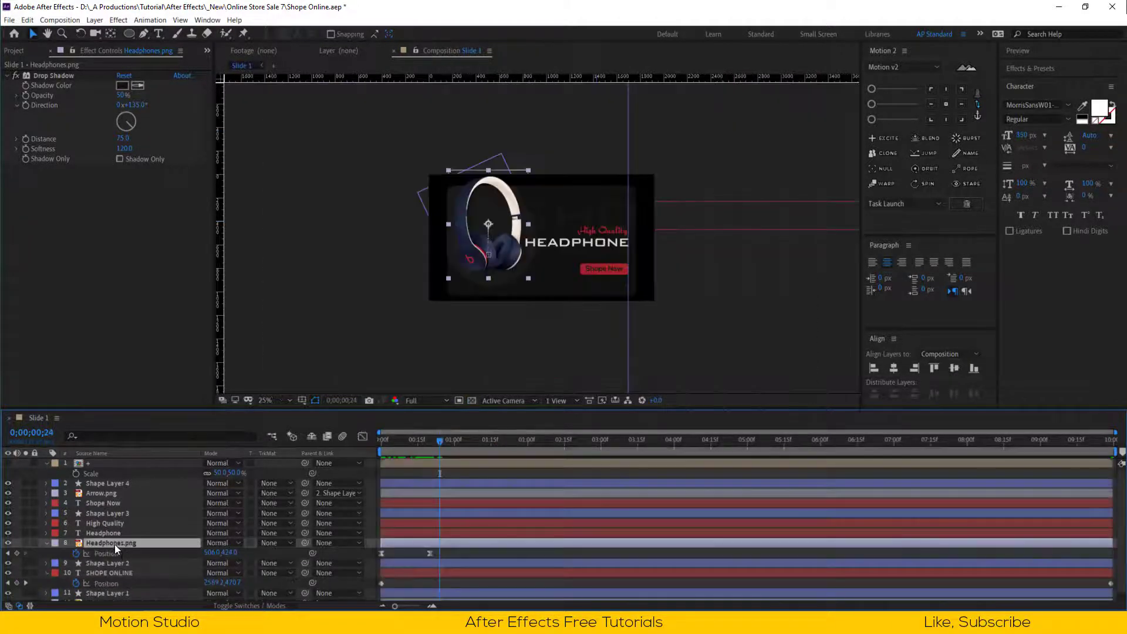
{"action": "left_click", "coordinate": [428, 439]}
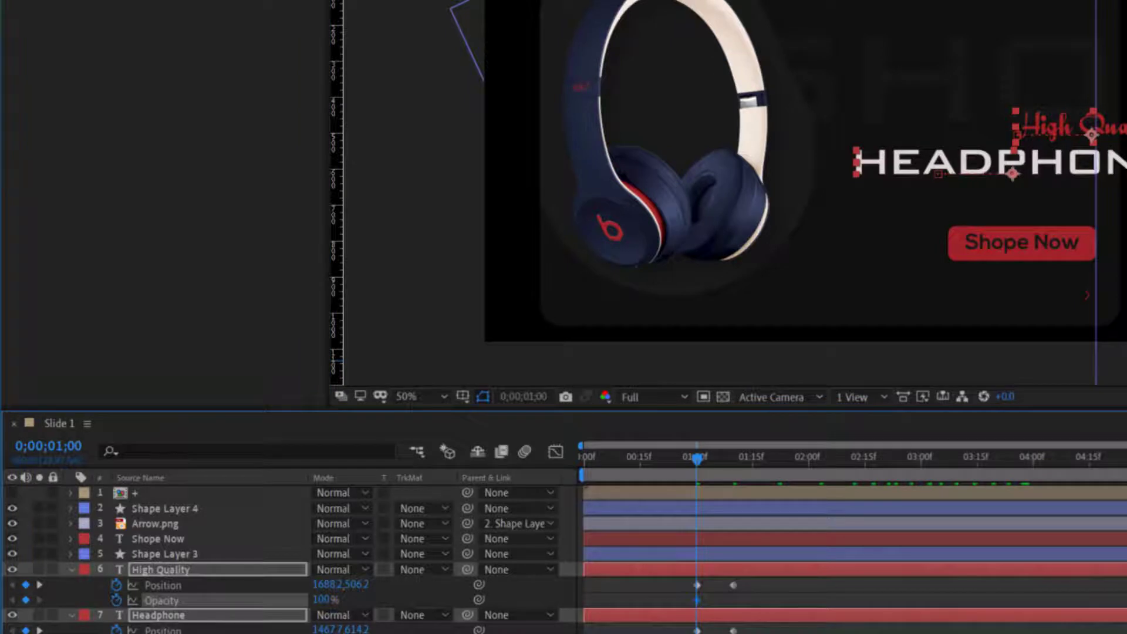
Step: Scrub the timeline to preview the titles' slide-in and select their keyframes for easing
{"action": "left_click_drag", "start_coordinate": [697, 459], "coordinate": [731, 459]}
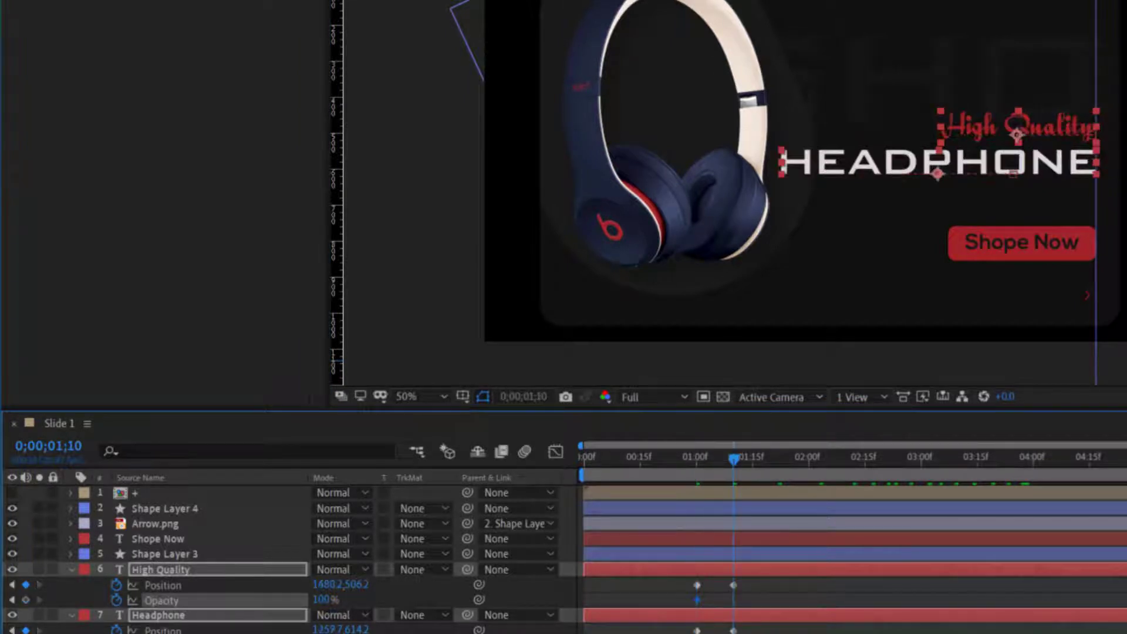
{"action": "left_click_drag", "start_coordinate": [732, 458], "coordinate": [703, 458]}
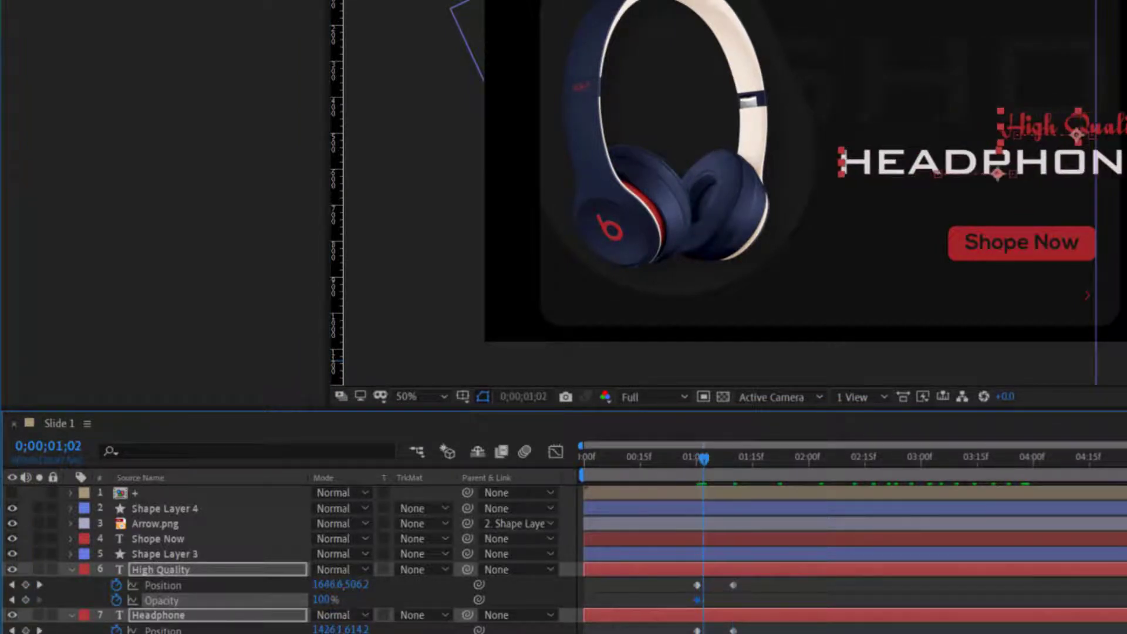
{"action": "left_click", "coordinate": [703, 461]}
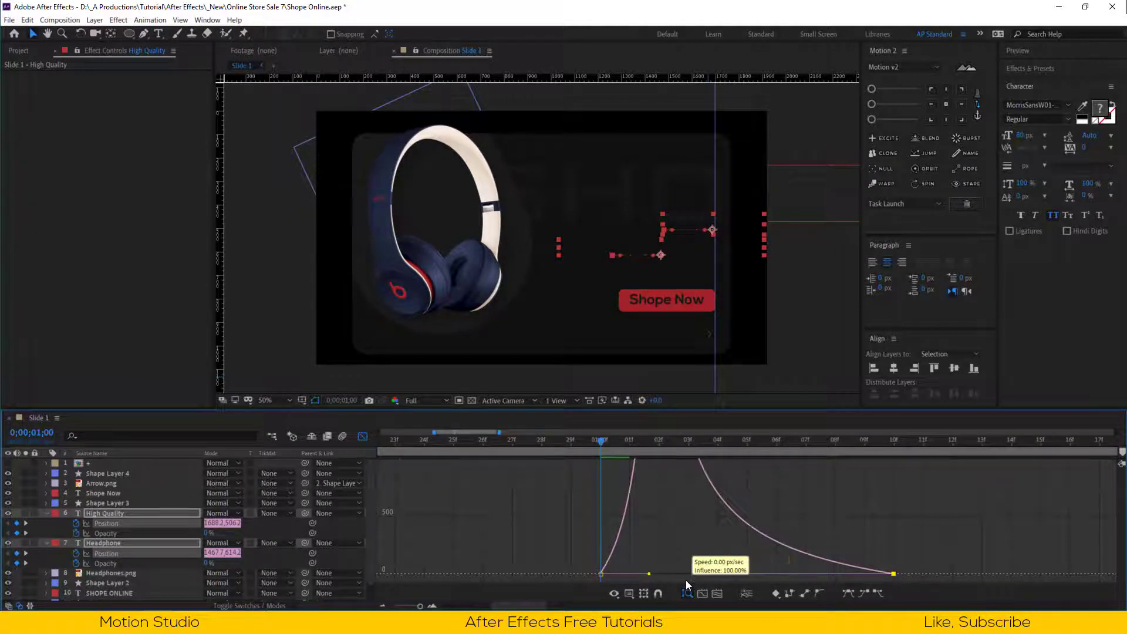
{"action": "left_click", "coordinate": [363, 436]}
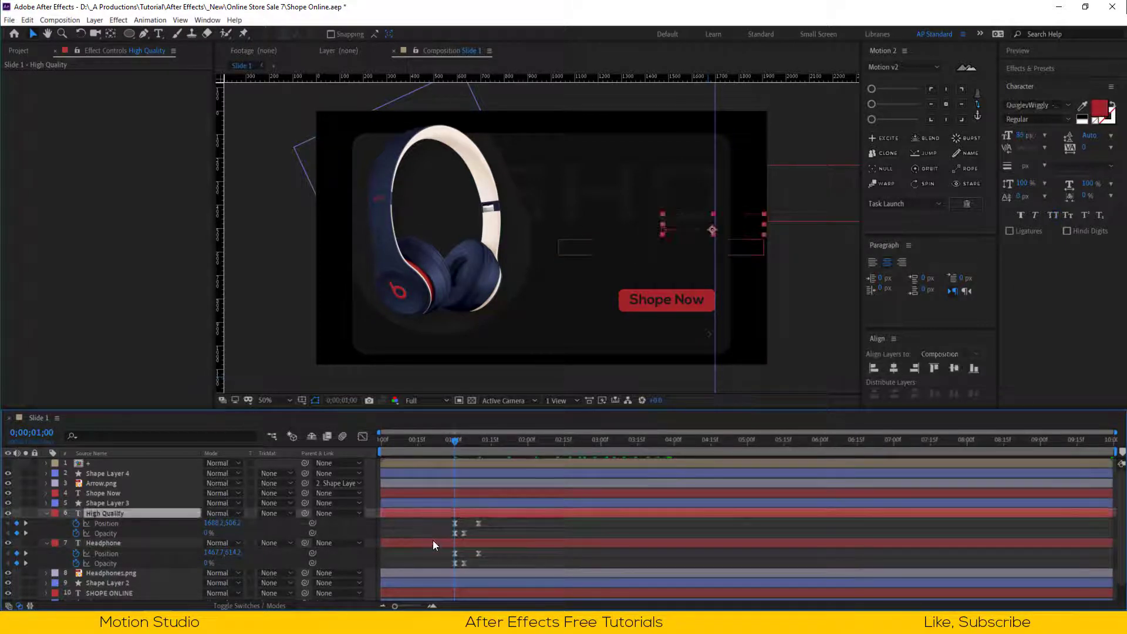
Step: Collapse the High Quality and Headphone layers' keyframed properties
{"action": "left_click", "coordinate": [103, 543]}
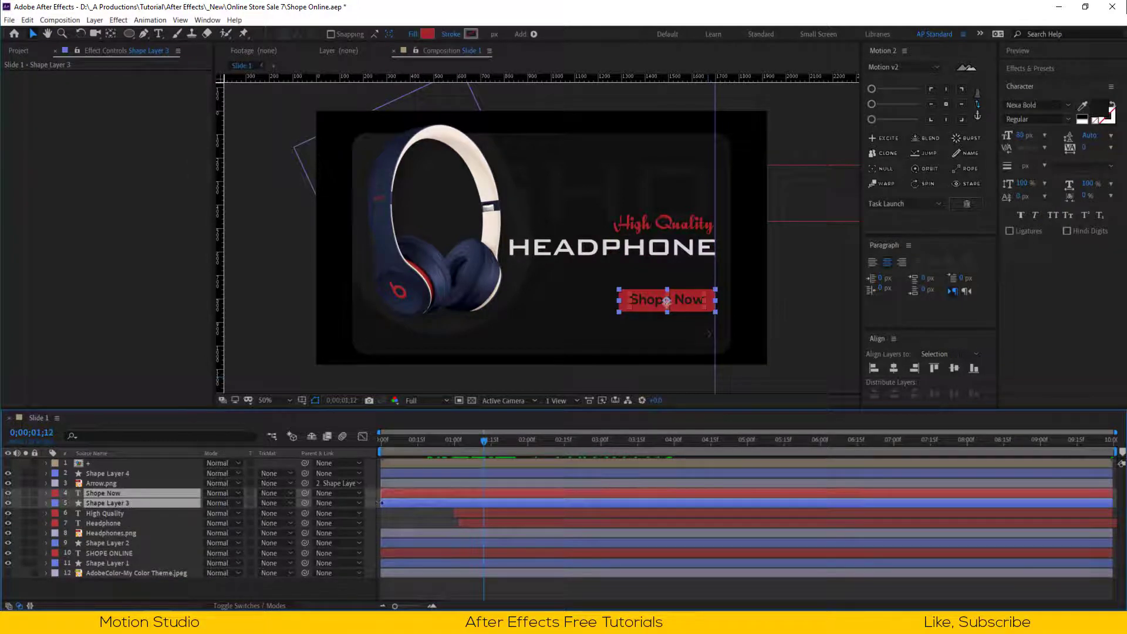
Step: Keyframe the Shope Now button's position so it starts lower and slides up into place
{"action": "left_click", "coordinate": [493, 442]}
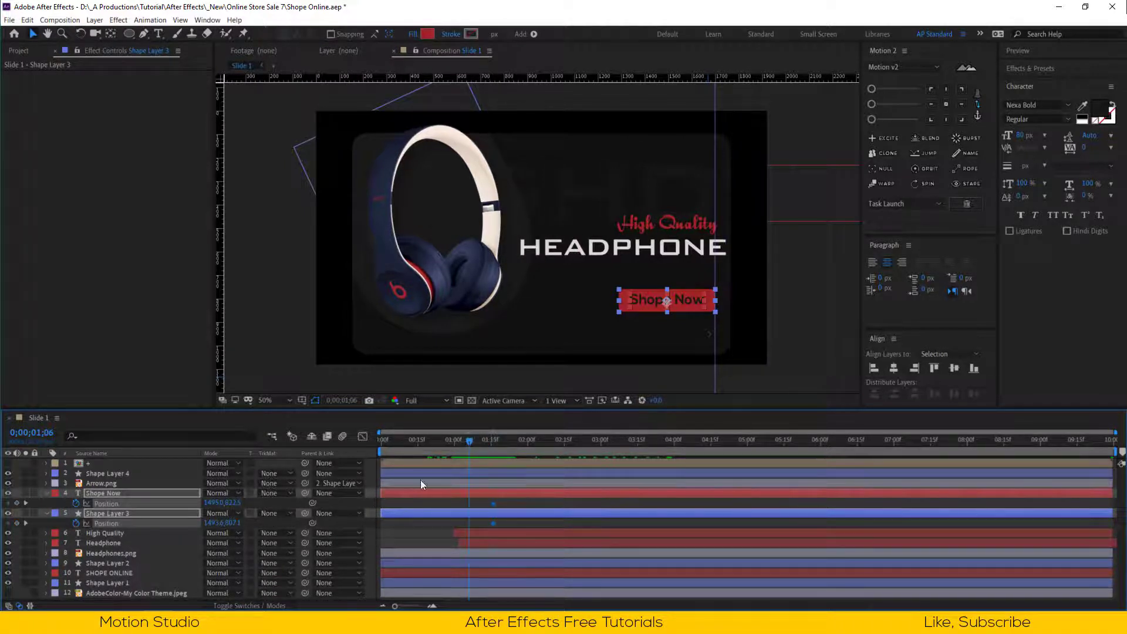
{"action": "left_click_drag", "start_coordinate": [665, 299], "coordinate": [664, 329]}
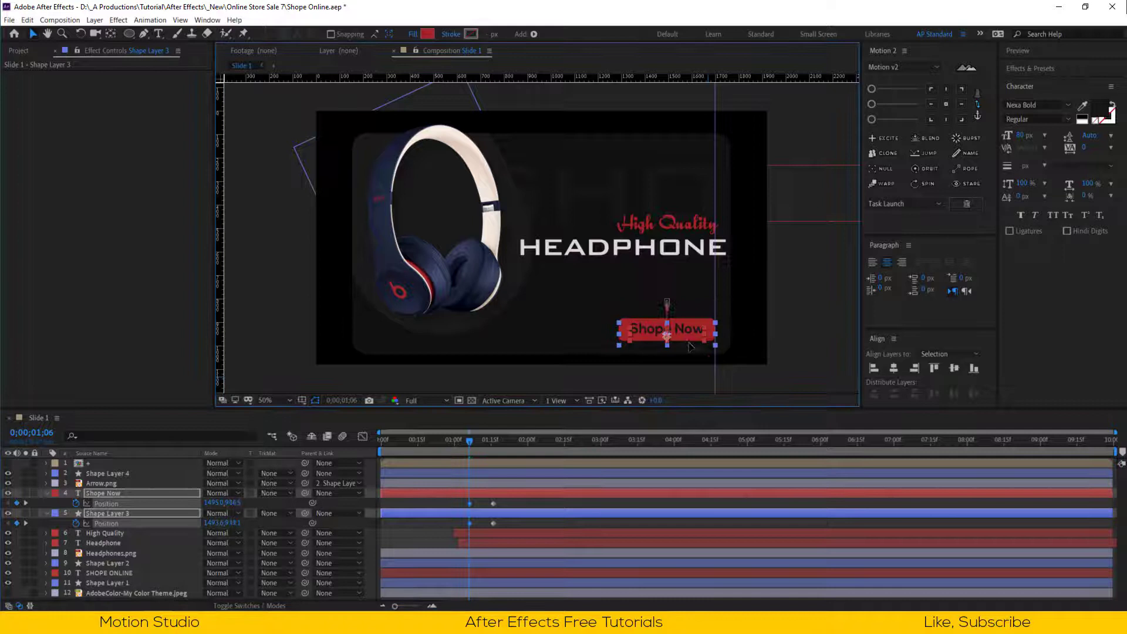
{"action": "left_click_drag", "start_coordinate": [665, 329], "coordinate": [665, 339]}
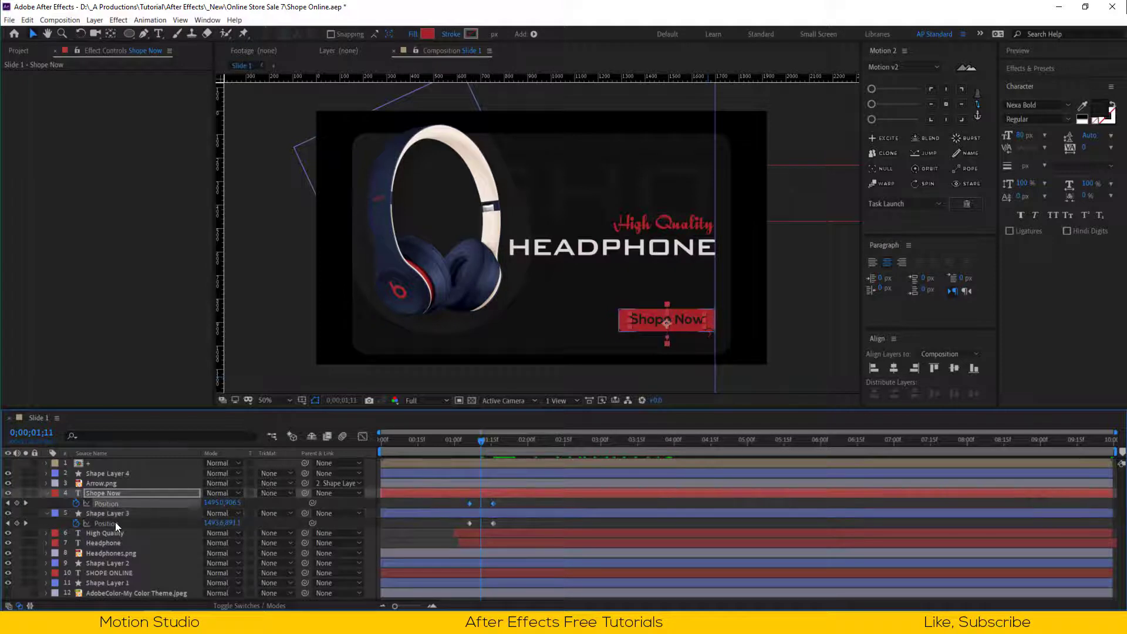
{"action": "left_click", "coordinate": [107, 513]}
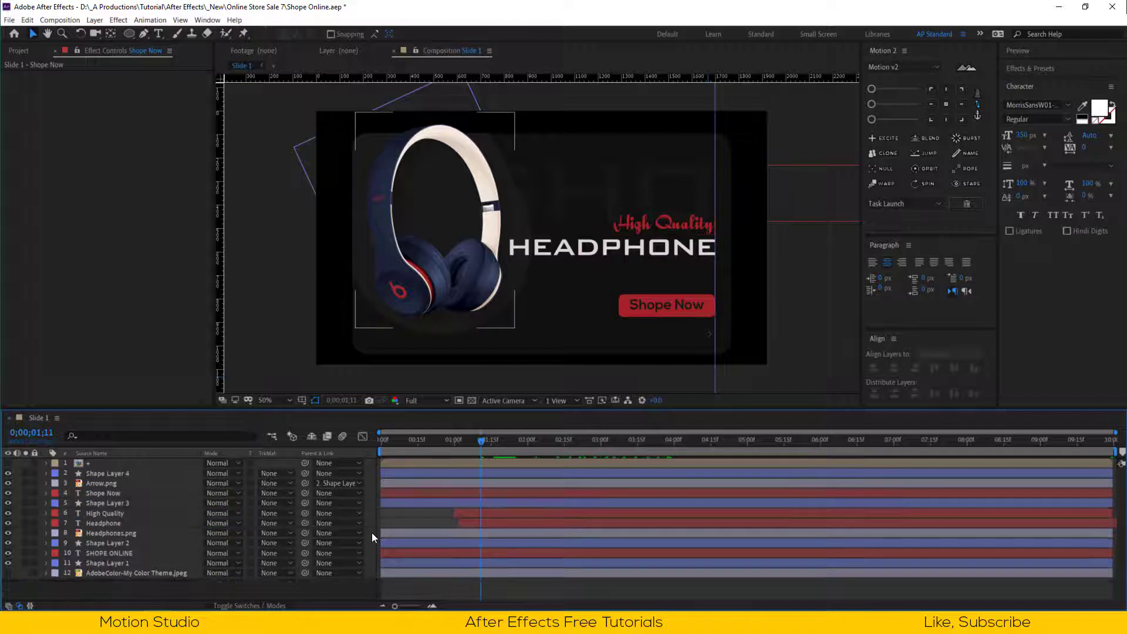
{"action": "left_click", "coordinate": [447, 439]}
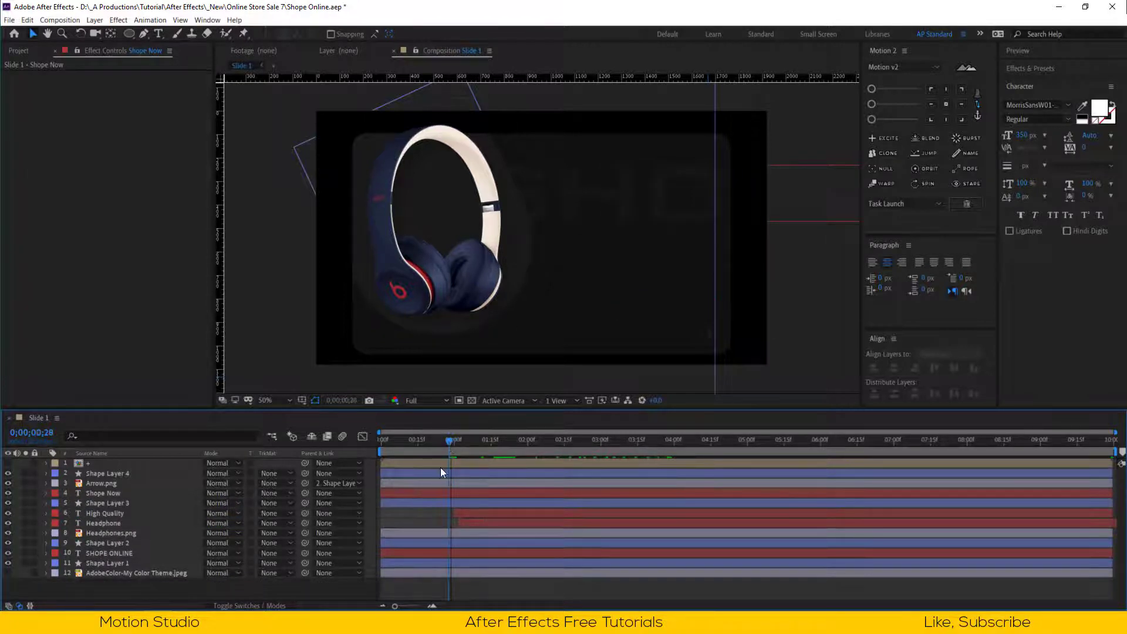
Step: Review the Drop Shadow on Headphones.png and trim the work area to about 3:15
{"action": "left_click", "coordinate": [111, 533]}
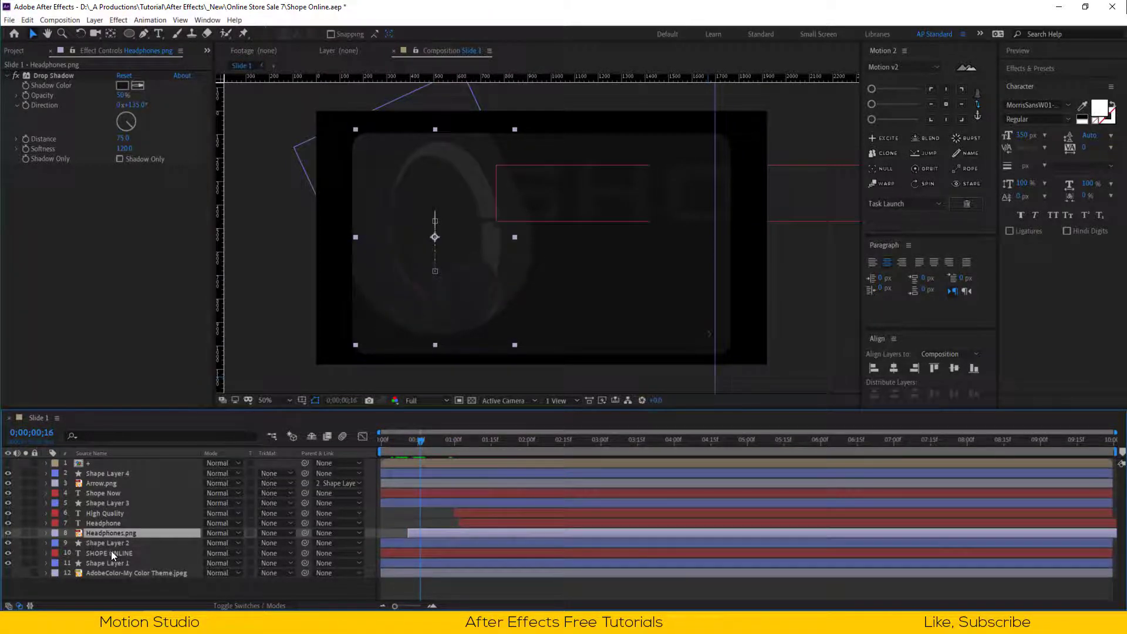
{"action": "left_click", "coordinate": [107, 542]}
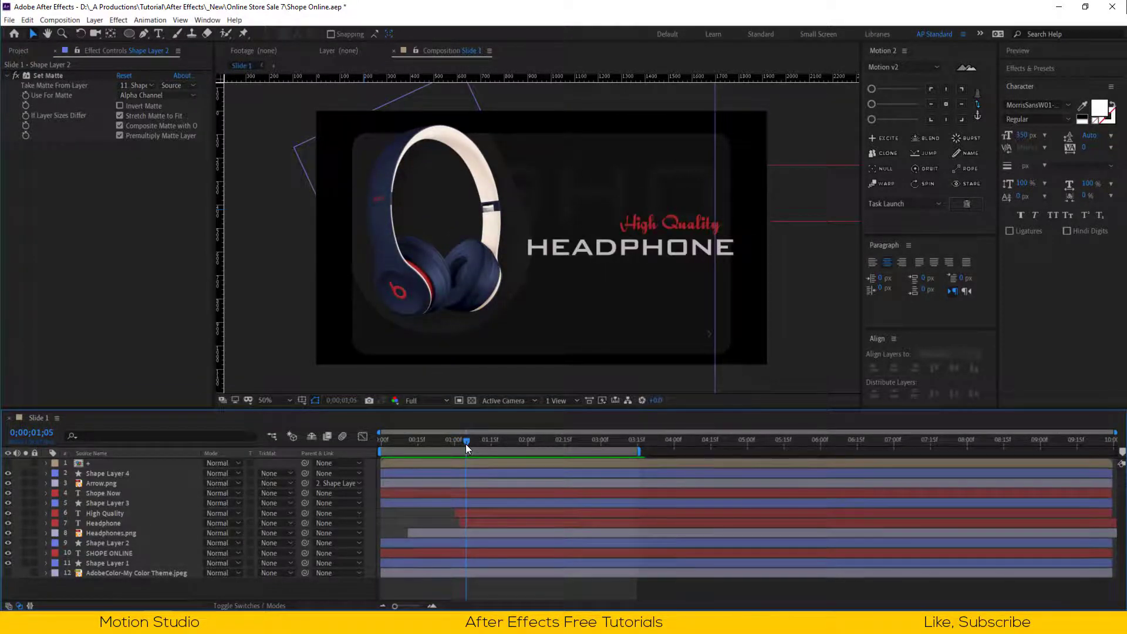
Step: Keyframe the Shope Now button's Opacity from 35% up to 100%
{"action": "left_click", "coordinate": [103, 493]}
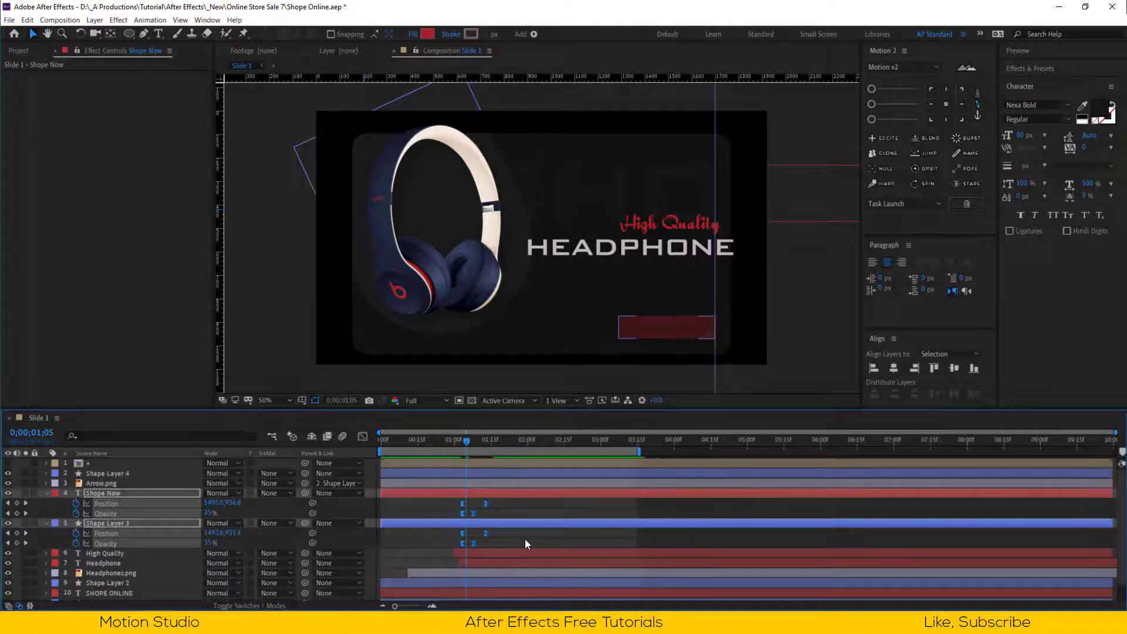
{"action": "left_click", "coordinate": [465, 440]}
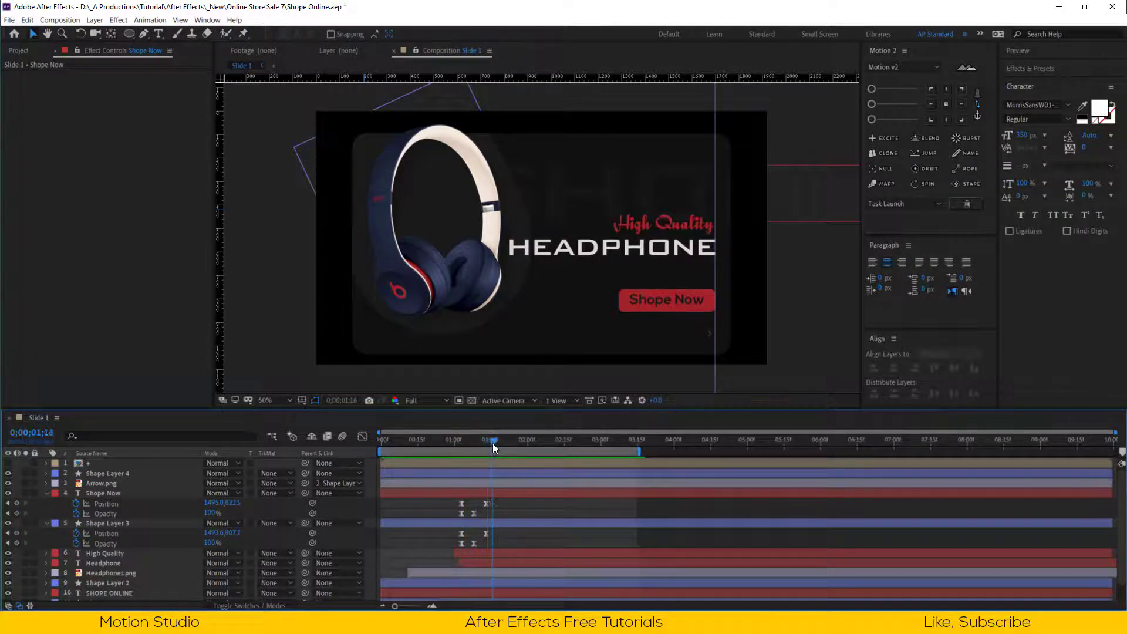
{"action": "left_click", "coordinate": [493, 440]}
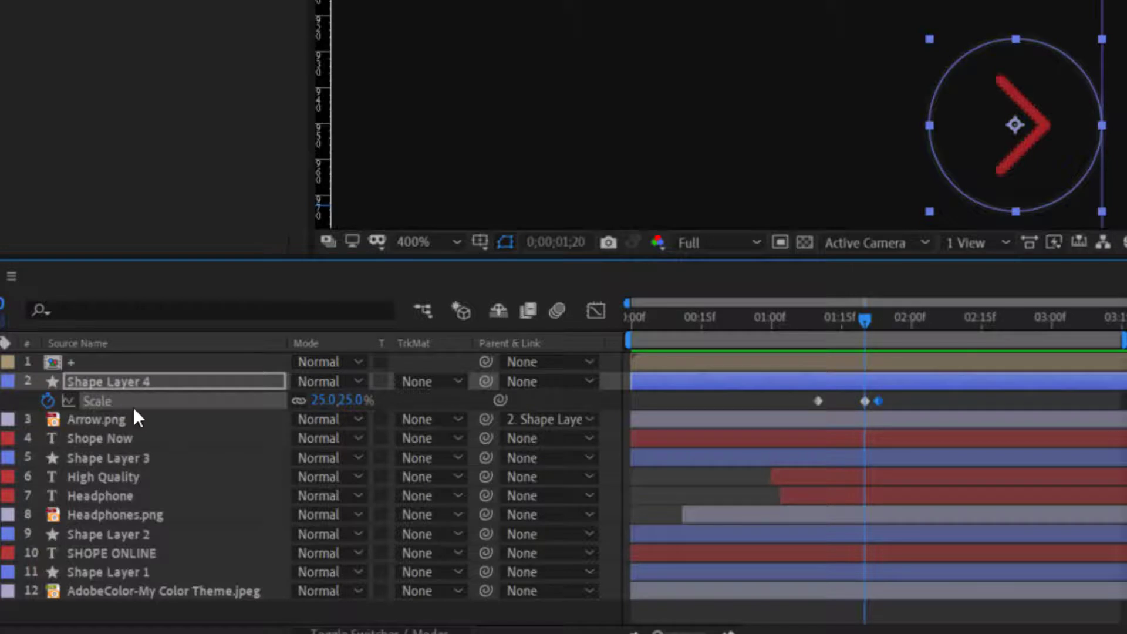
Step: Set the arrow circle's Scale keyframes from 0% to 25% and view them in the Graph Editor
{"action": "double_click", "coordinate": [328, 400]}
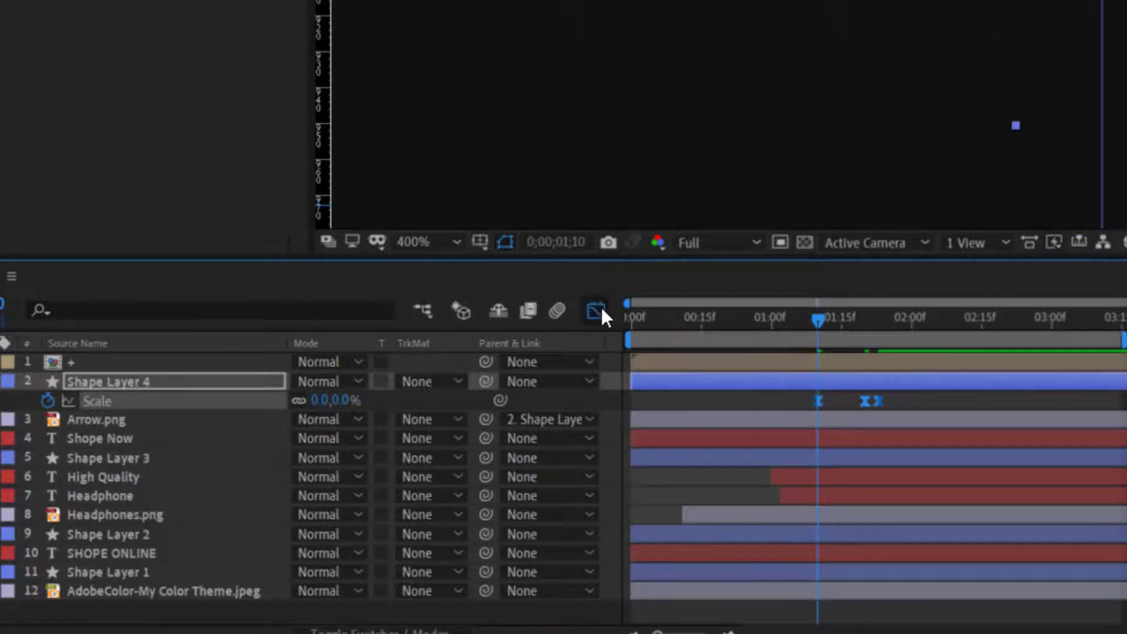
{"action": "left_click", "coordinate": [595, 311]}
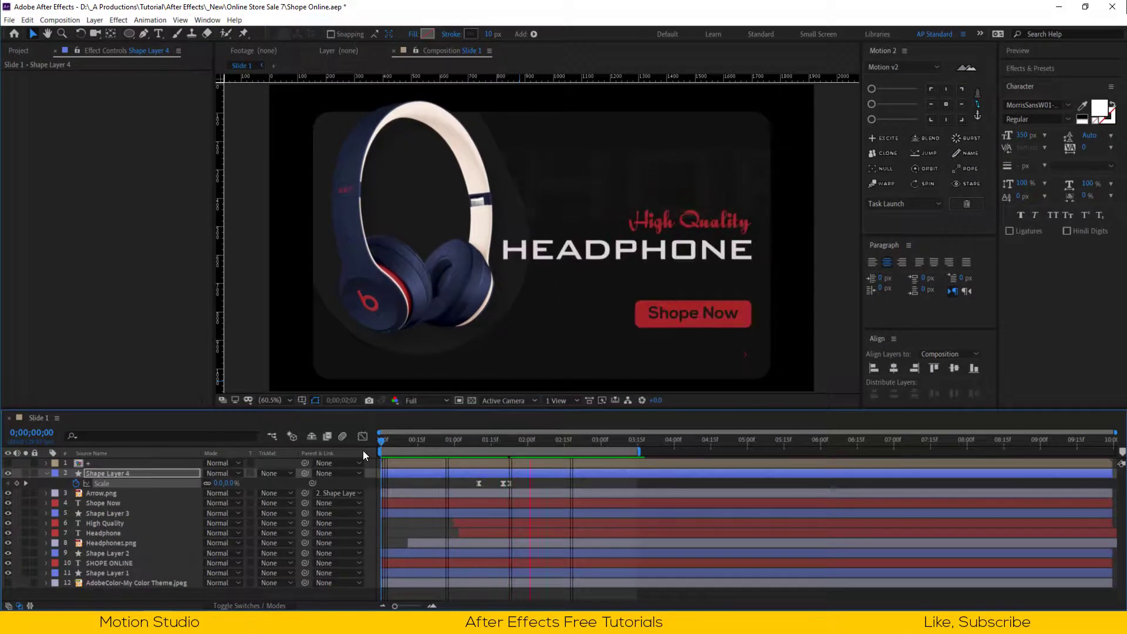
{"action": "left_click_drag", "start_coordinate": [383, 438], "coordinate": [404, 438]}
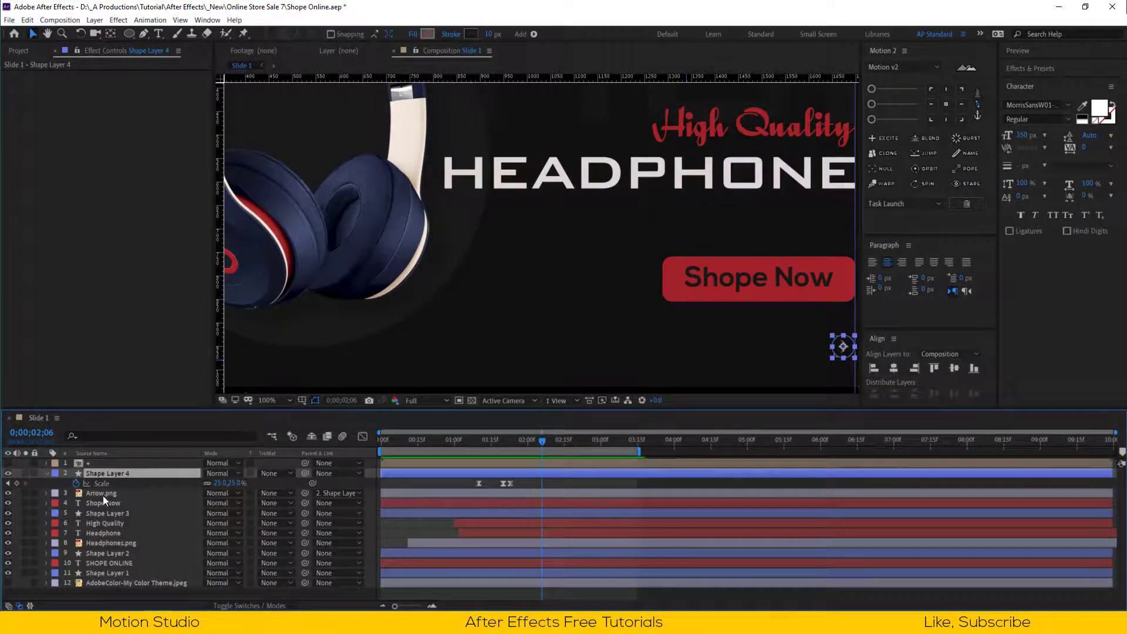
{"action": "left_click", "coordinate": [101, 492]}
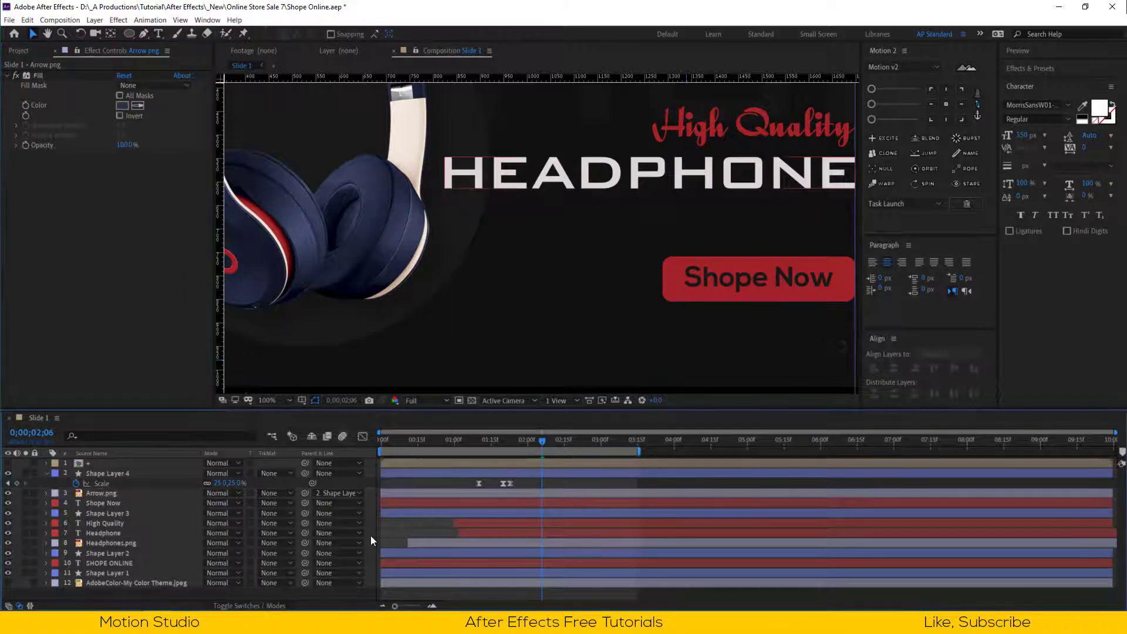
{"action": "left_click", "coordinate": [101, 493]}
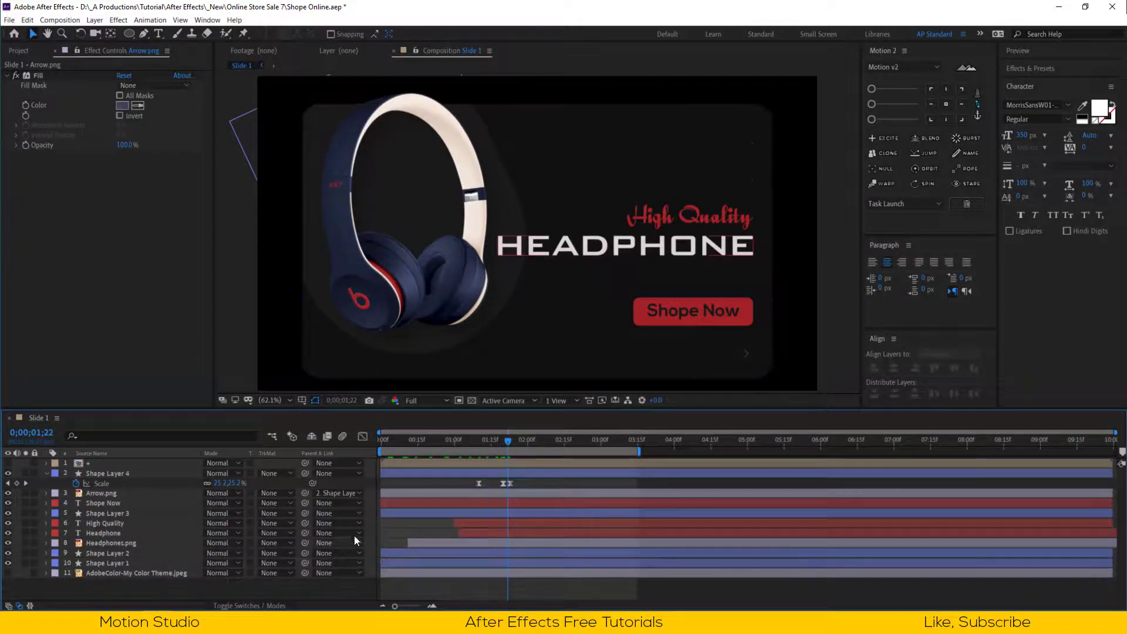
Step: Create an adjustment layer with a Transform effect and raise its Scale to 120
{"action": "right_click", "coordinate": [357, 541]}
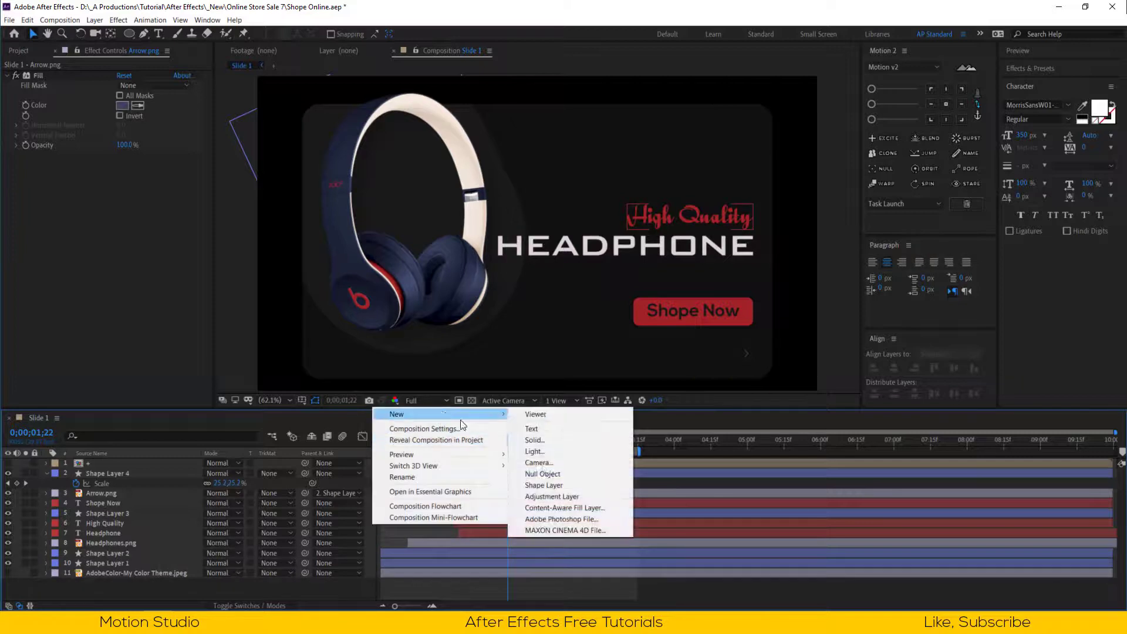
{"action": "left_click", "coordinate": [552, 496]}
{"action": "type", "text": "tr"}
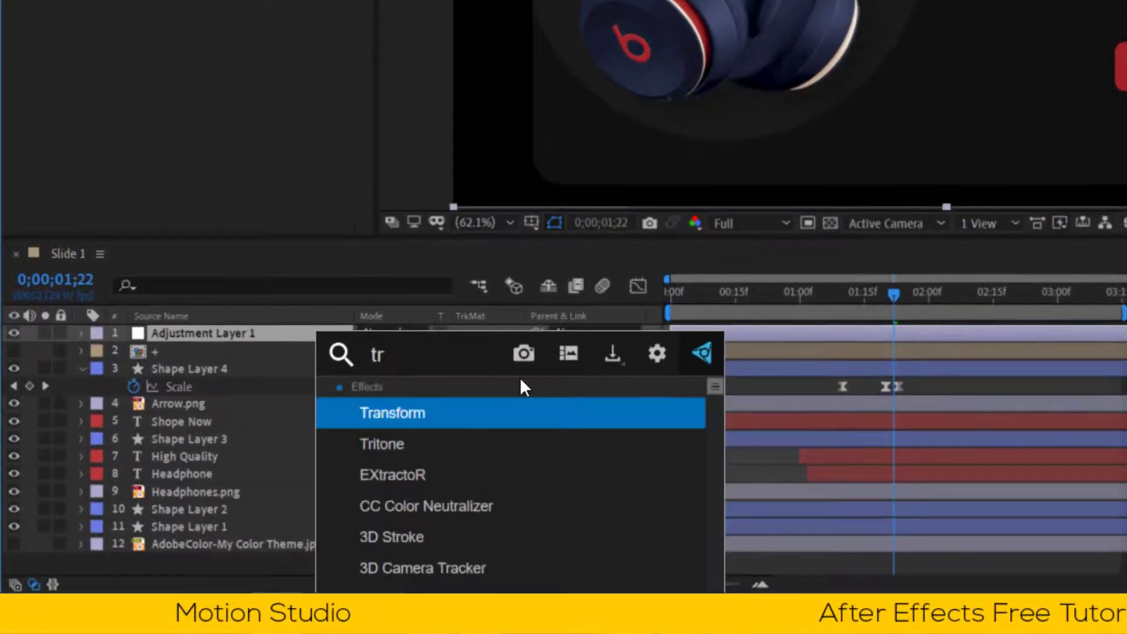
{"action": "double_click", "coordinate": [392, 413]}
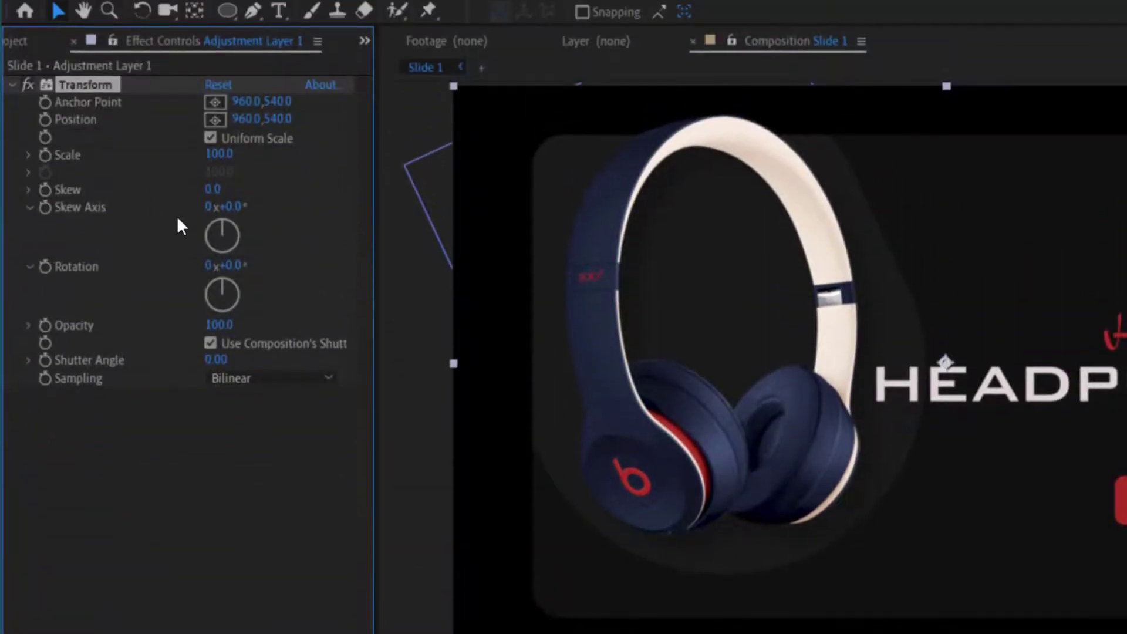
{"action": "left_click_drag", "start_coordinate": [219, 155], "coordinate": [248, 155]}
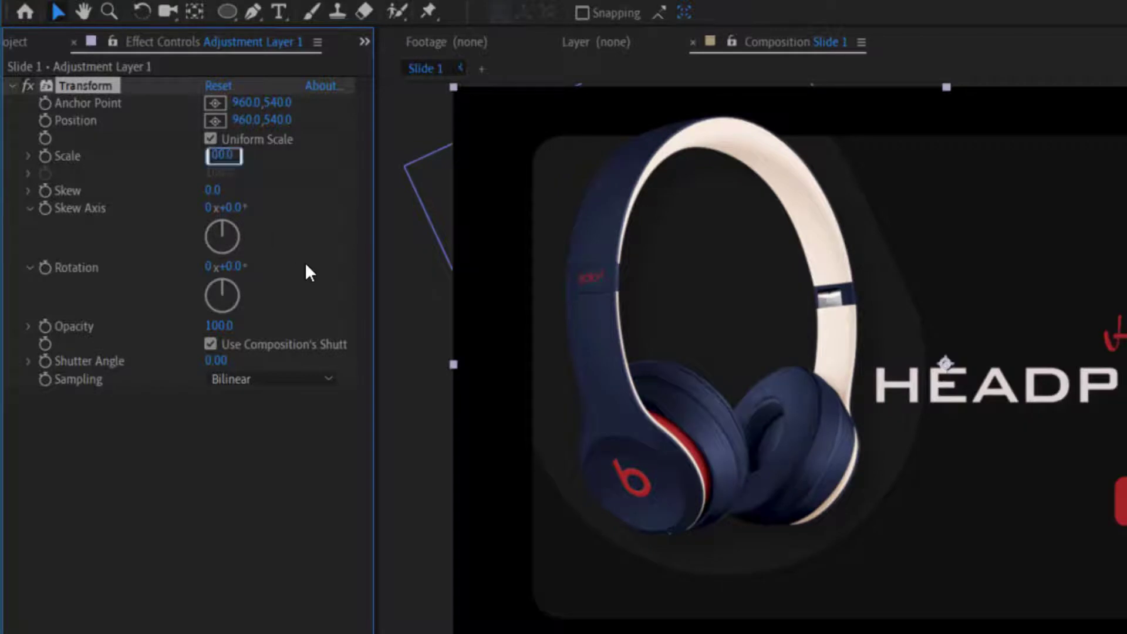
{"action": "type", "text": "120"}
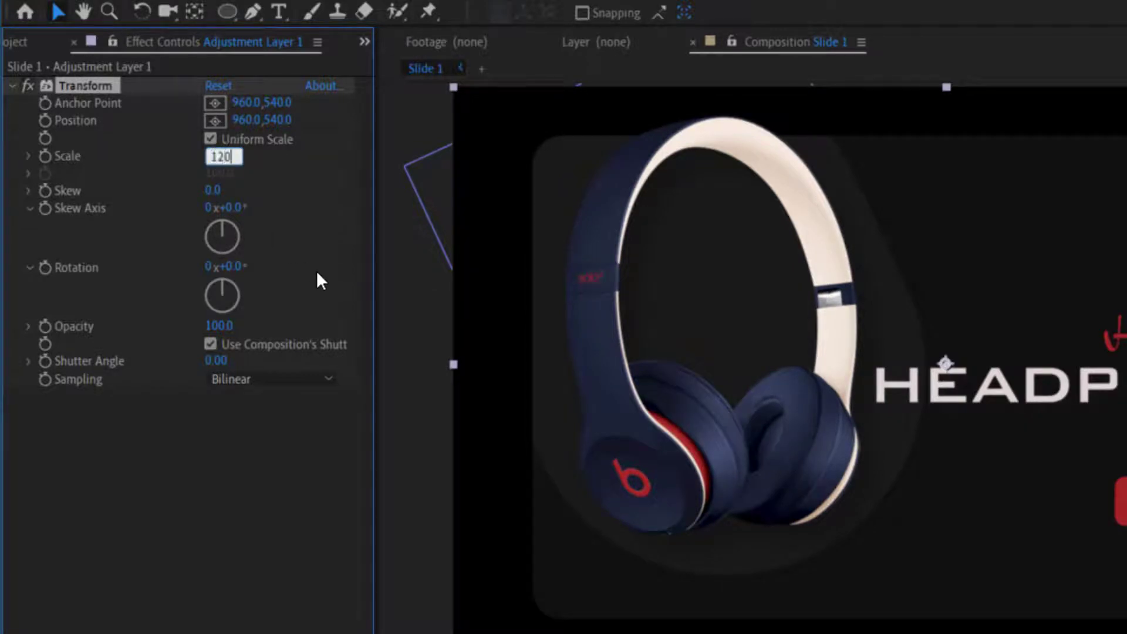
{"action": "key", "text": "Enter"}
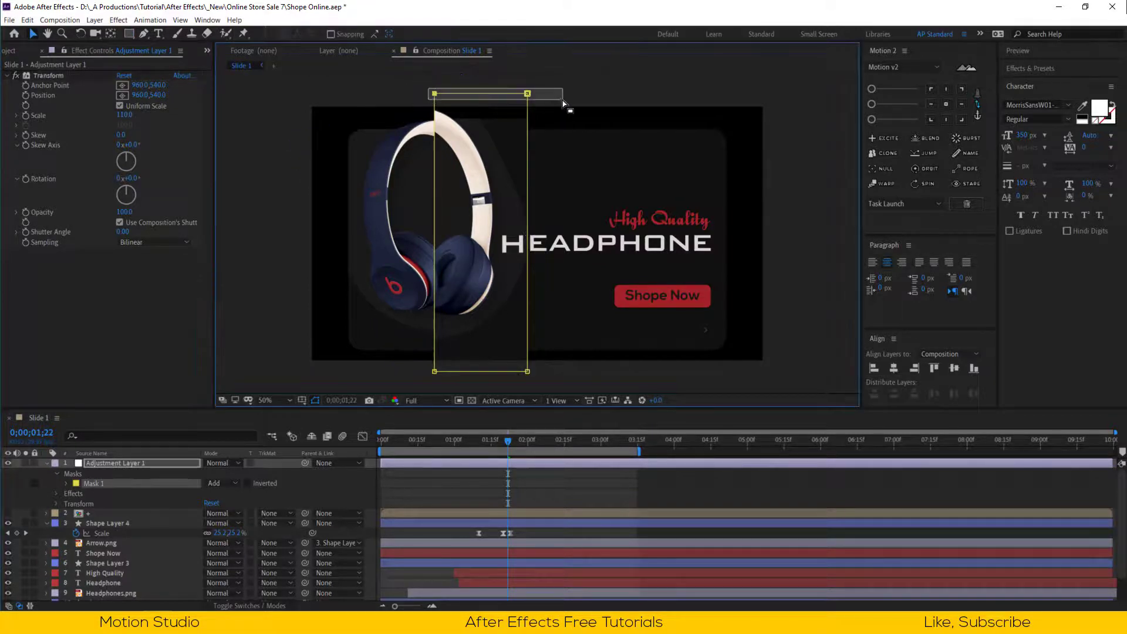
Step: Skew the mask into a diagonal strip and start keyframing Mask 1's Mask Path
{"action": "left_click_drag", "start_coordinate": [527, 94], "coordinate": [581, 94]}
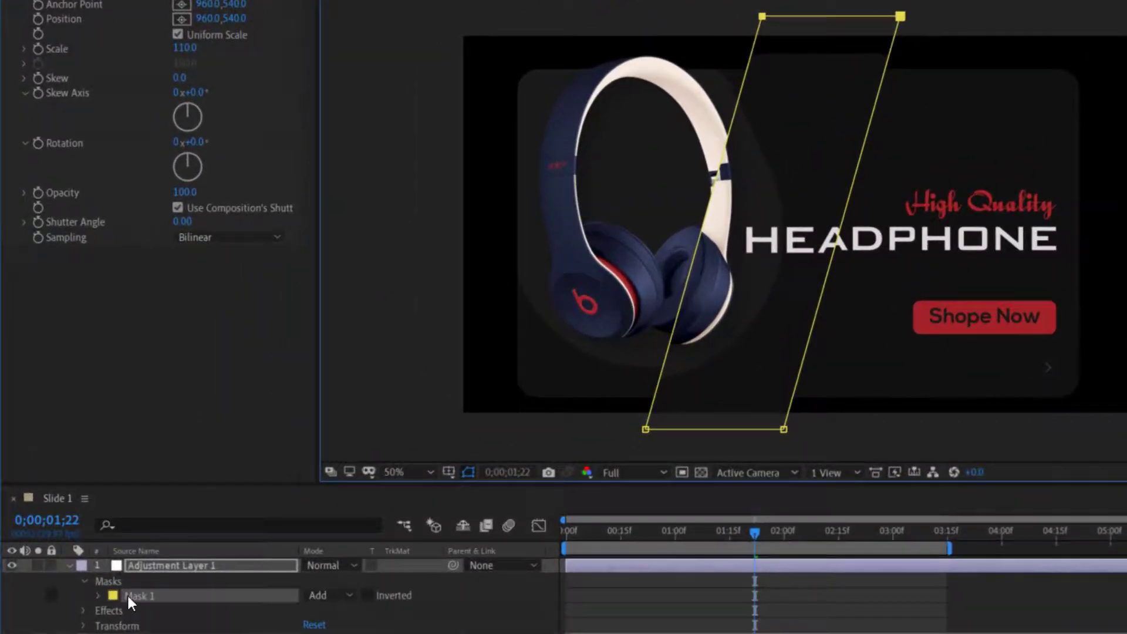
{"action": "left_click", "coordinate": [94, 595]}
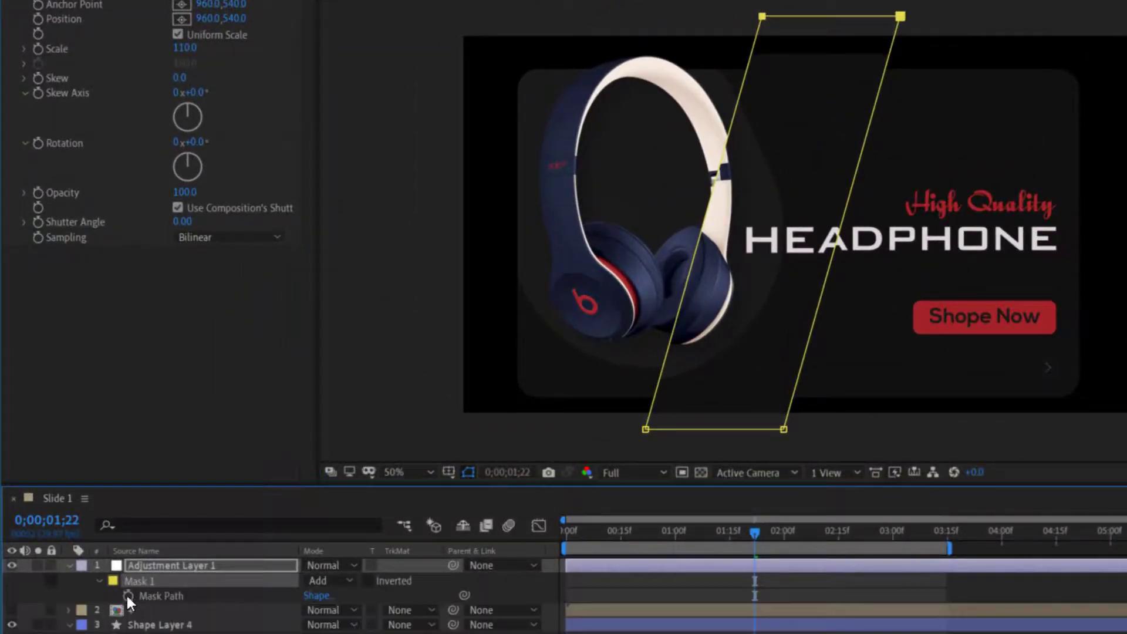
{"action": "left_click", "coordinate": [605, 533]}
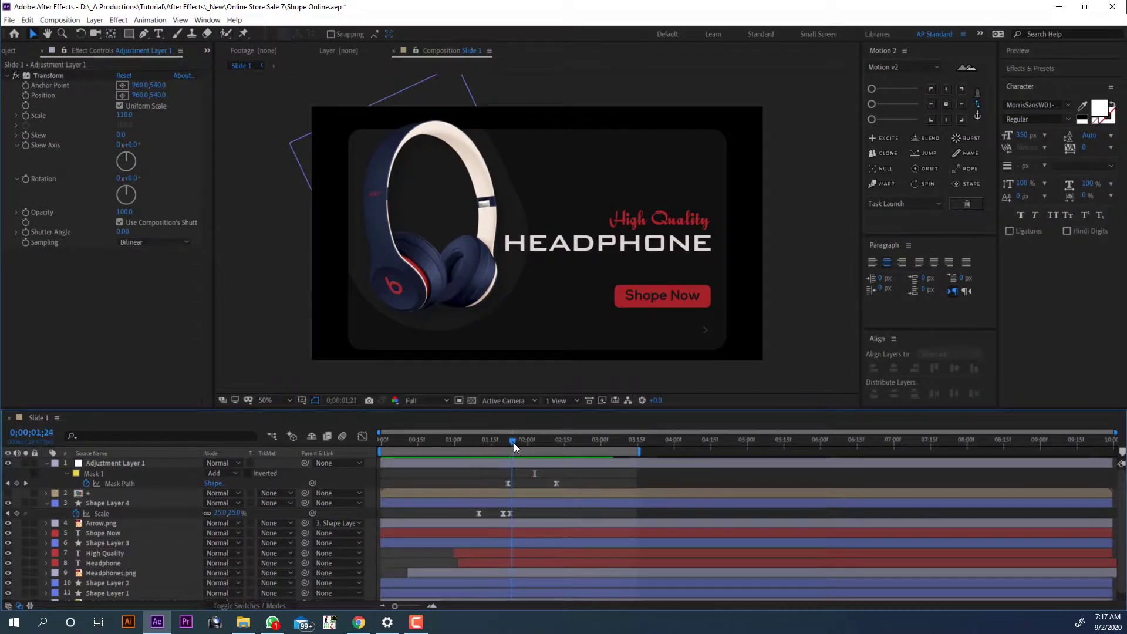
Step: Add a new Null Object layer at the top of the Slide 1 timeline
{"action": "left_click", "coordinate": [541, 441]}
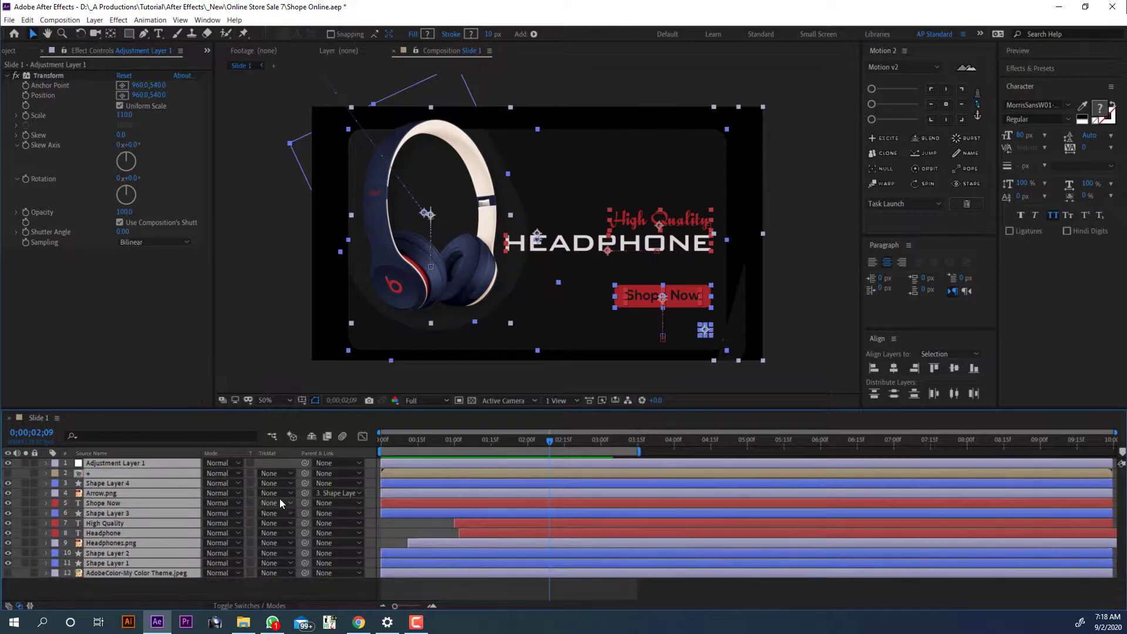
{"action": "right_click", "coordinate": [279, 503]}
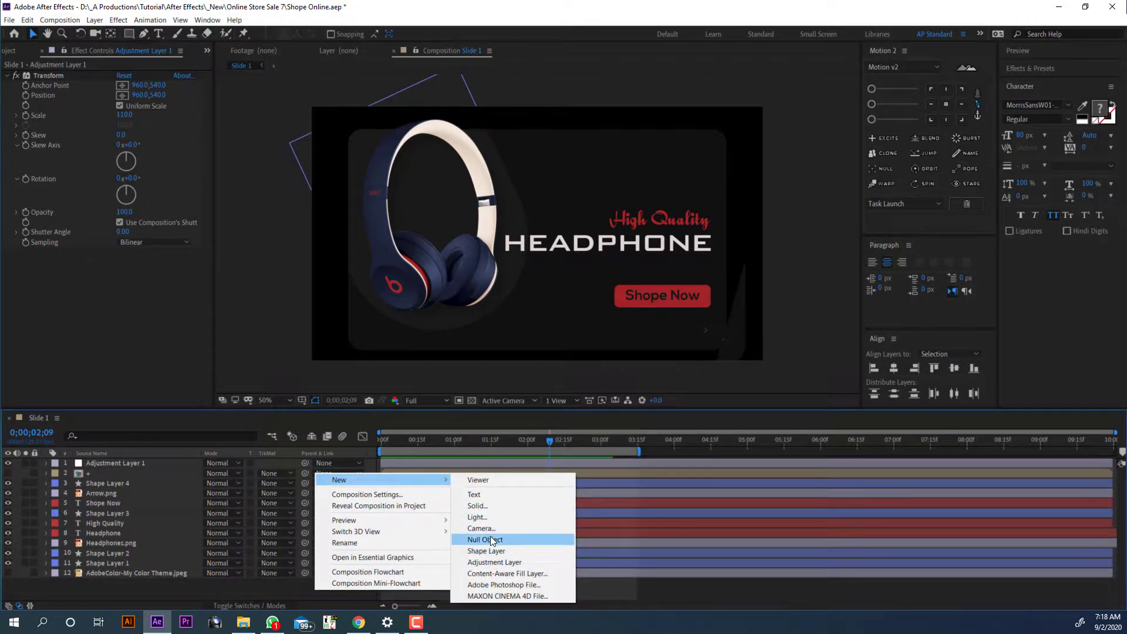
{"action": "left_click", "coordinate": [484, 539]}
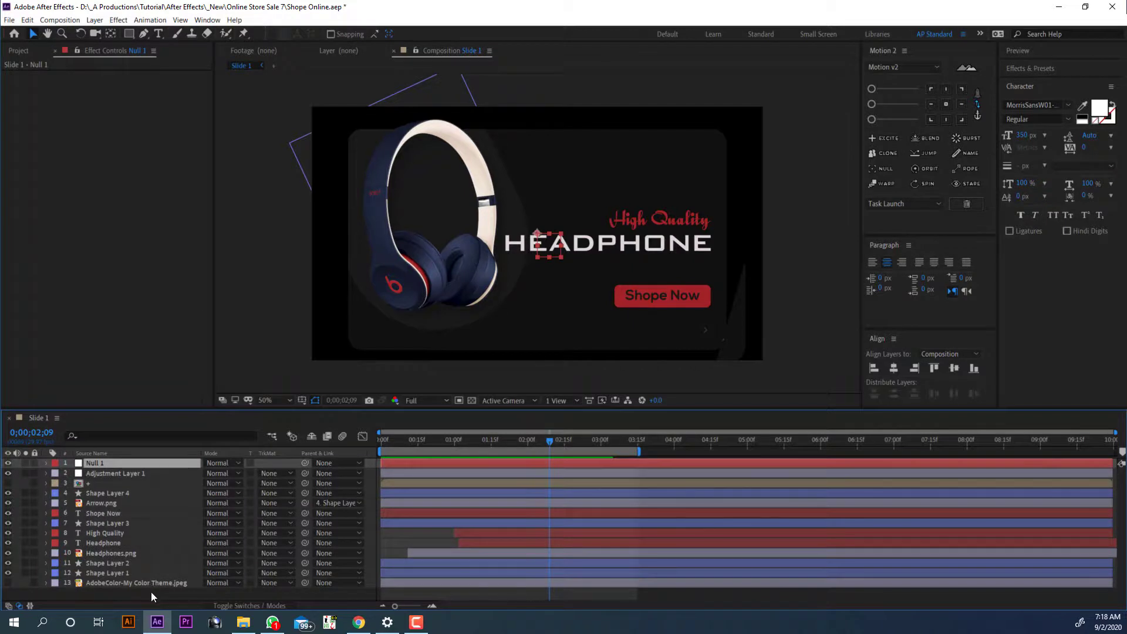